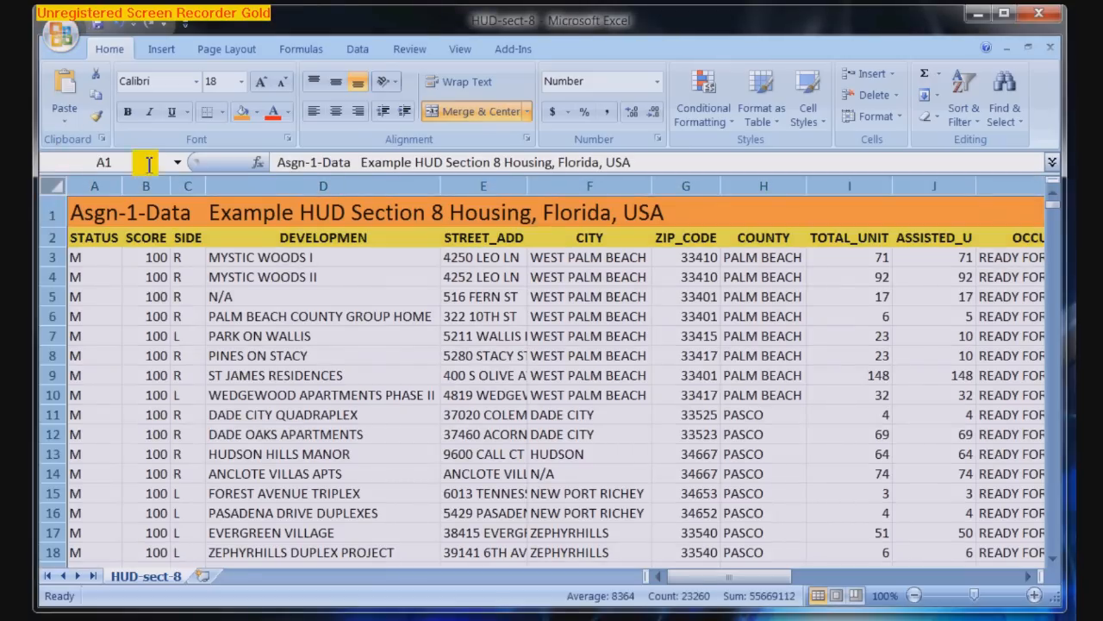
AutoFit every column of the HUD Section 8 sheet to its contents
left_click(875, 115)
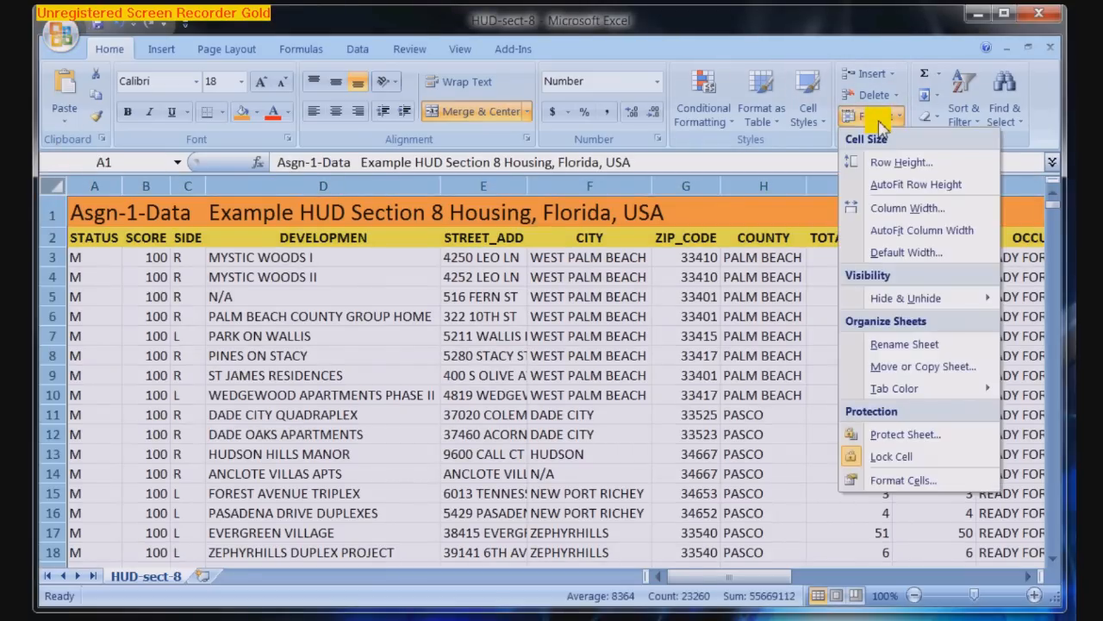
mouse_move(921, 230)
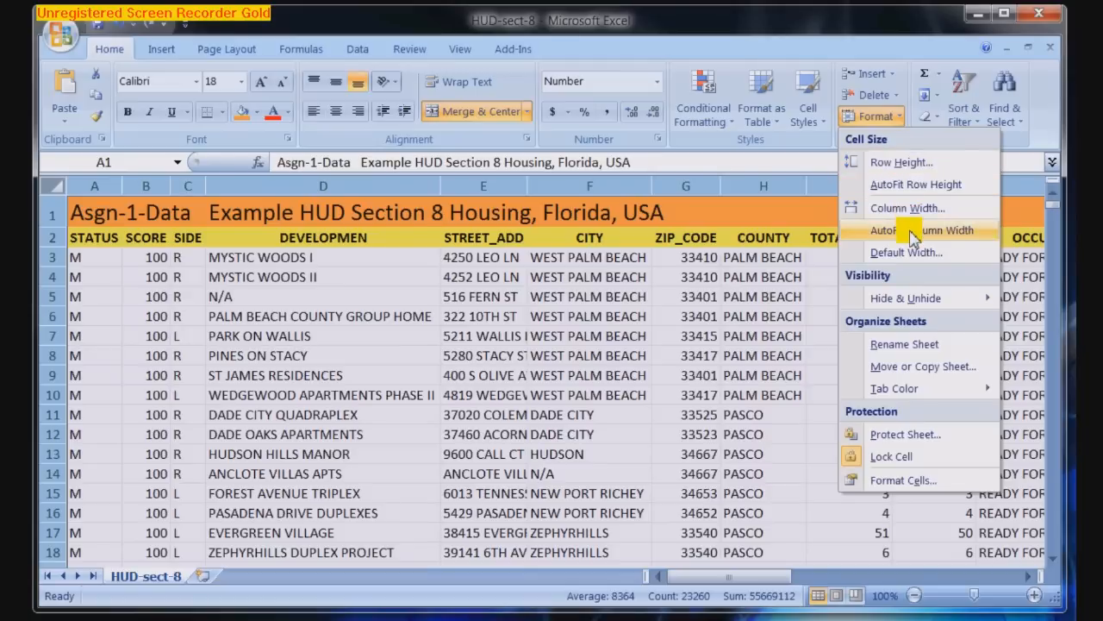
left_click(915, 229)
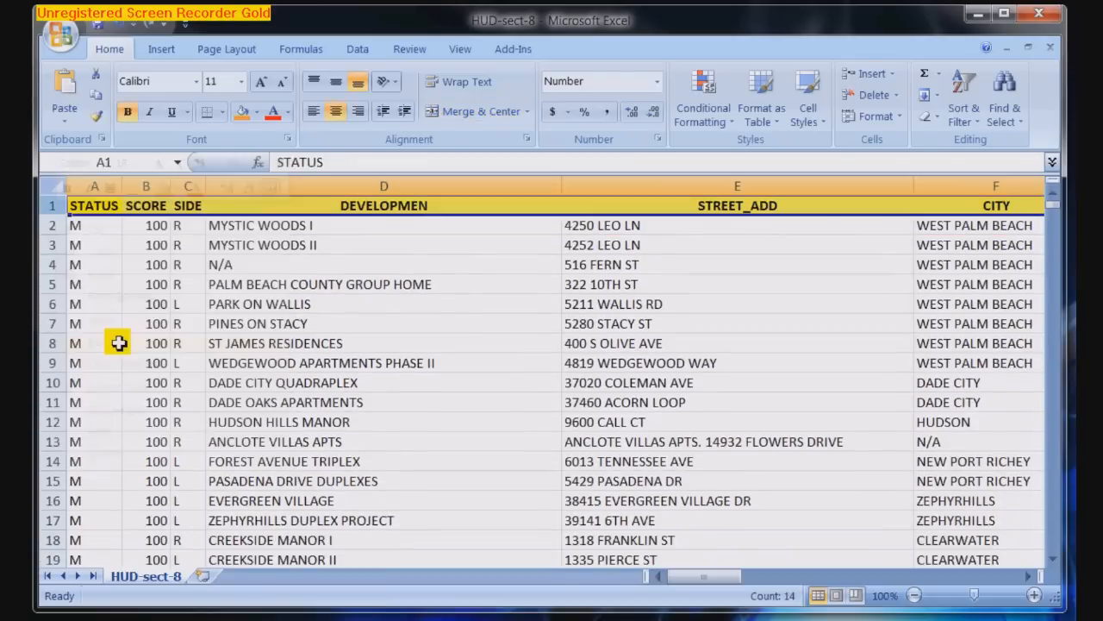
Review the DEVELOPMEN, STREET_ADD, ZIP_CODE, TOTAL_UNIT and ASSISTED_U headers across to column N
left_click(383, 206)
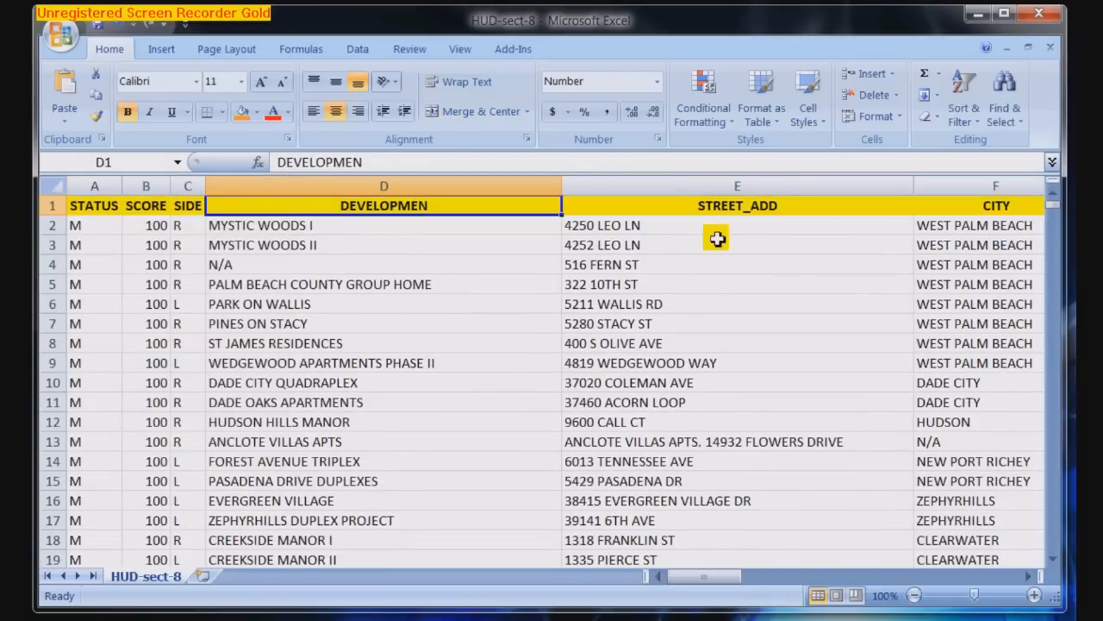
left_click(737, 205)
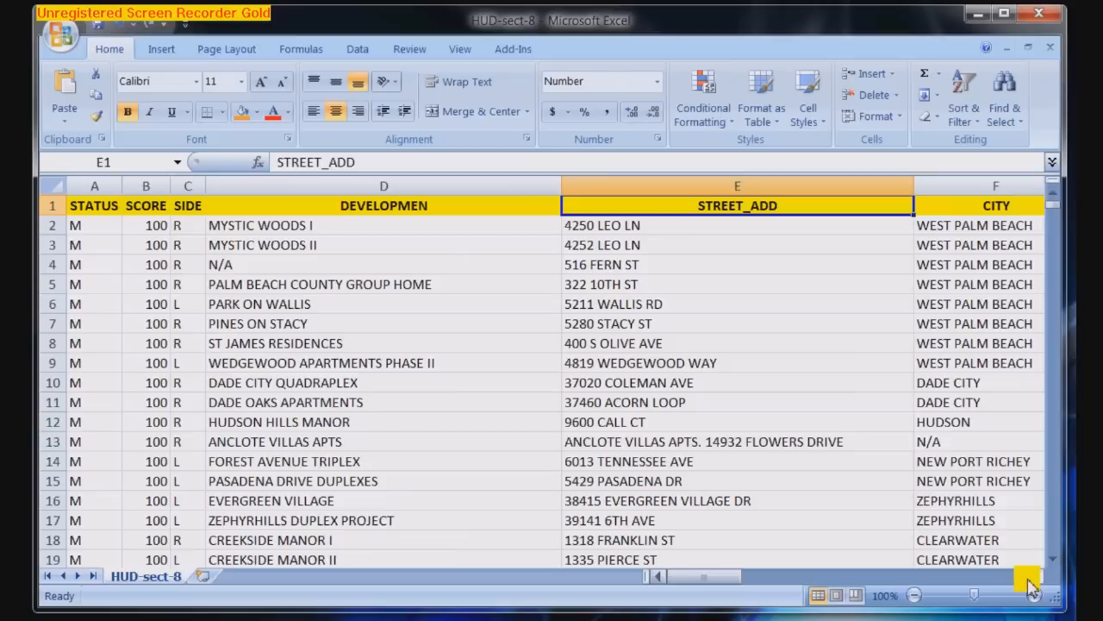
scroll("right", 3)
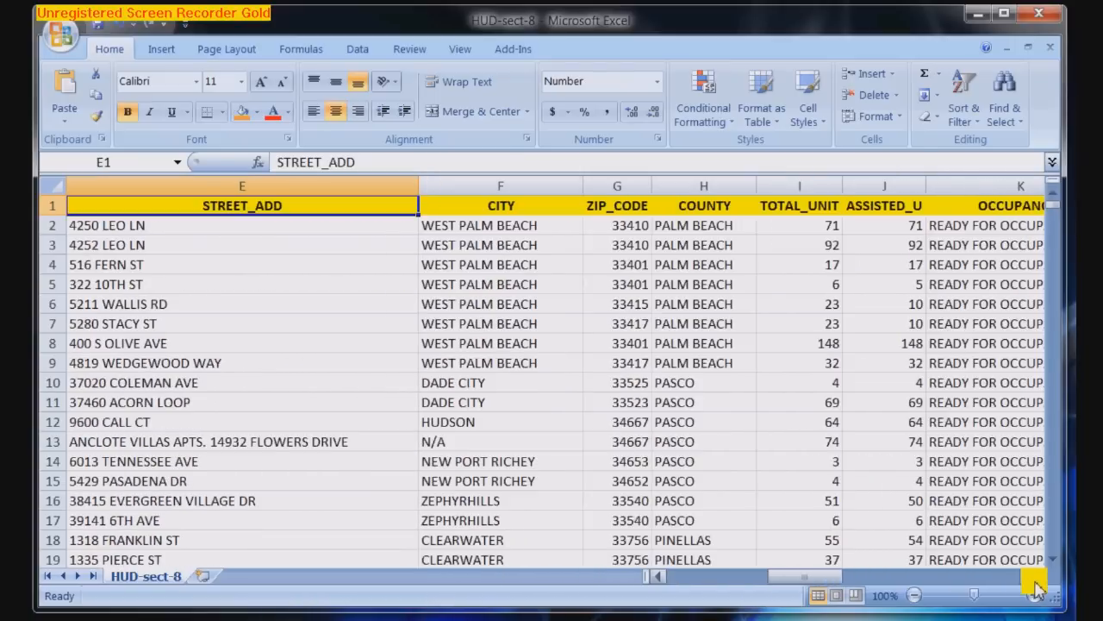
left_click(500, 205)
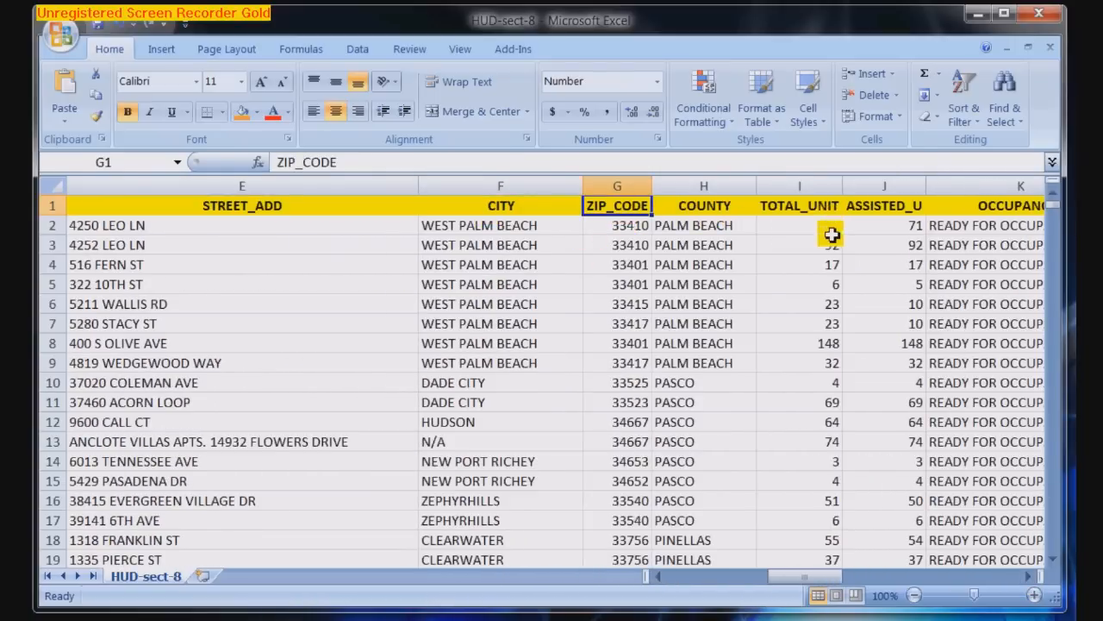
left_click(799, 205)
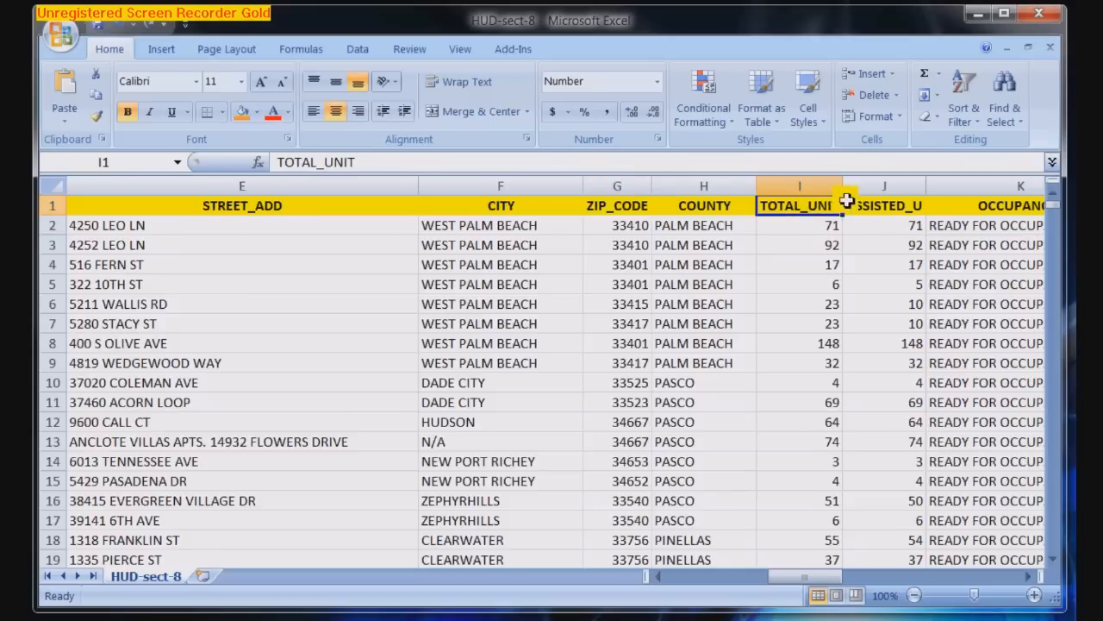
left_click(884, 205)
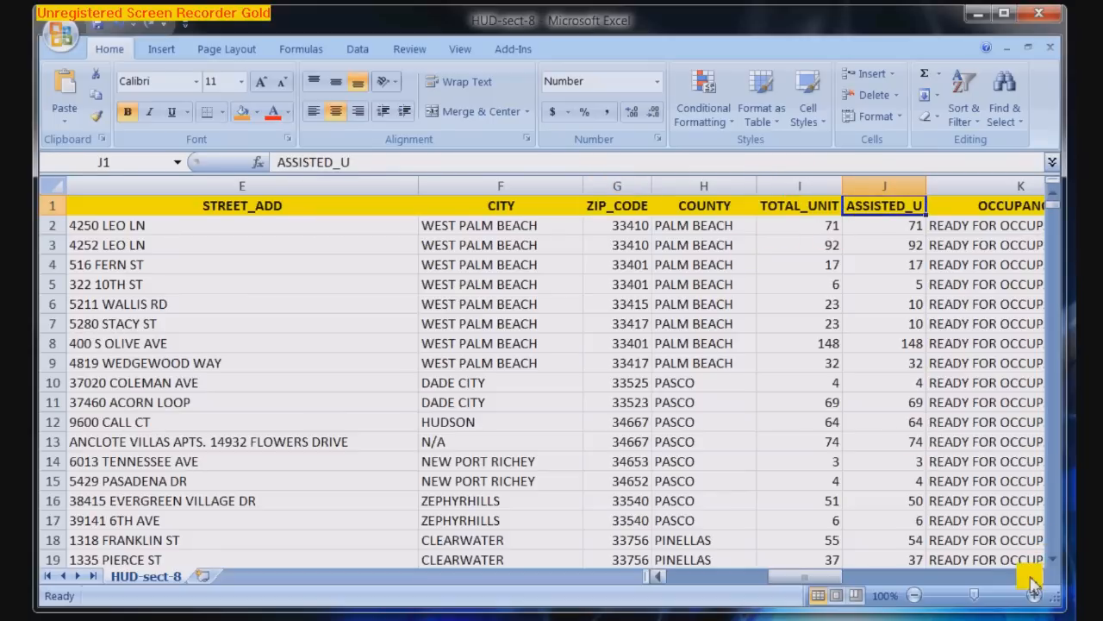
scroll("right", 3)
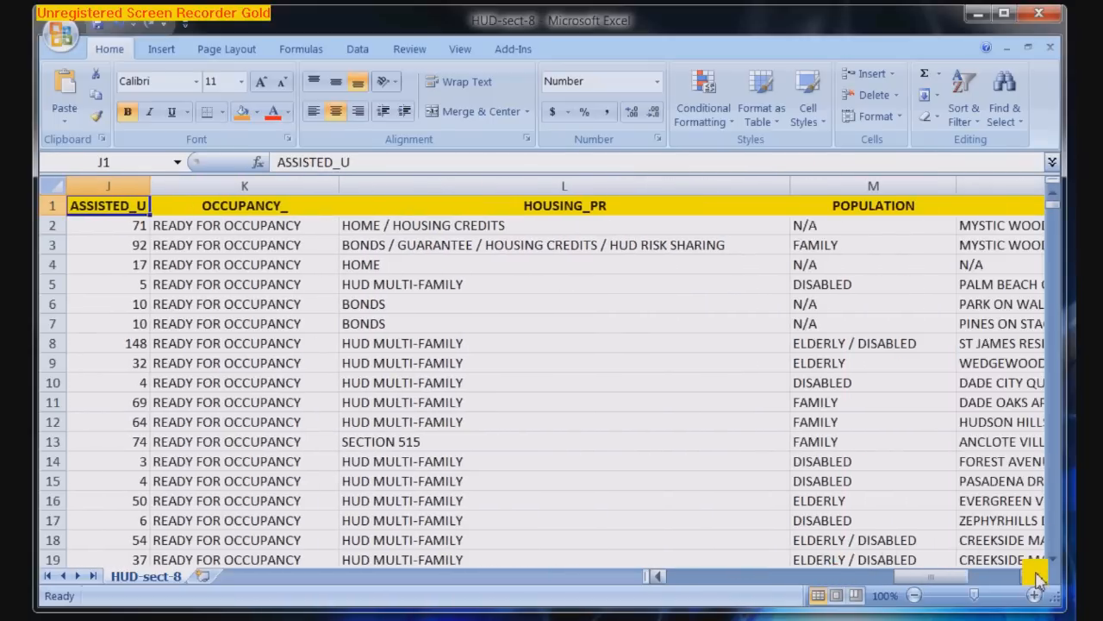
scroll("right", 3)
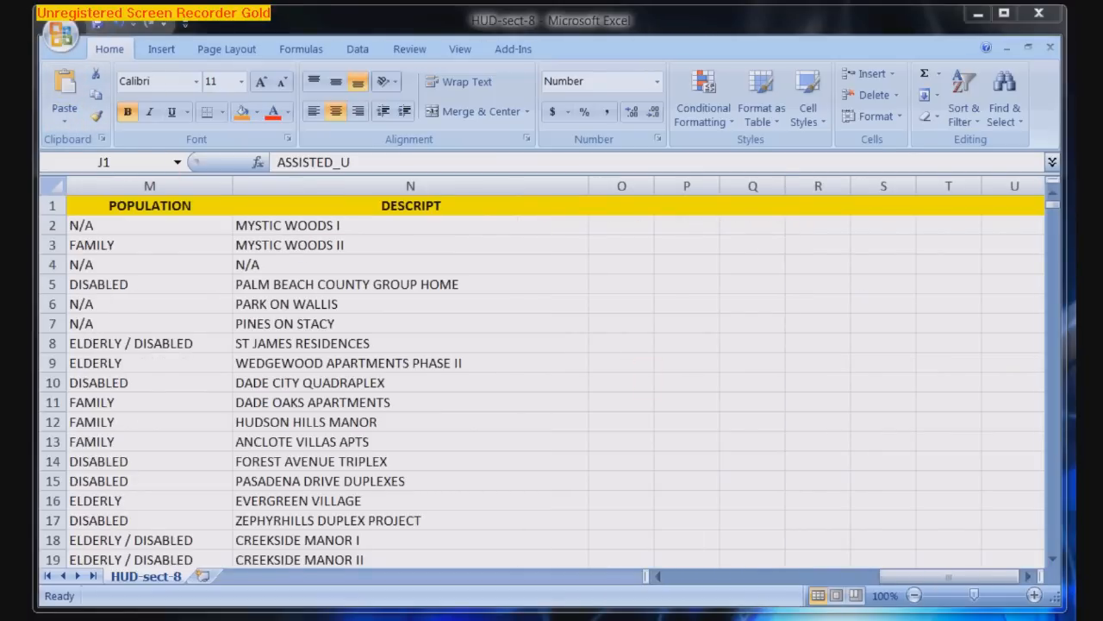
left_click(60, 34)
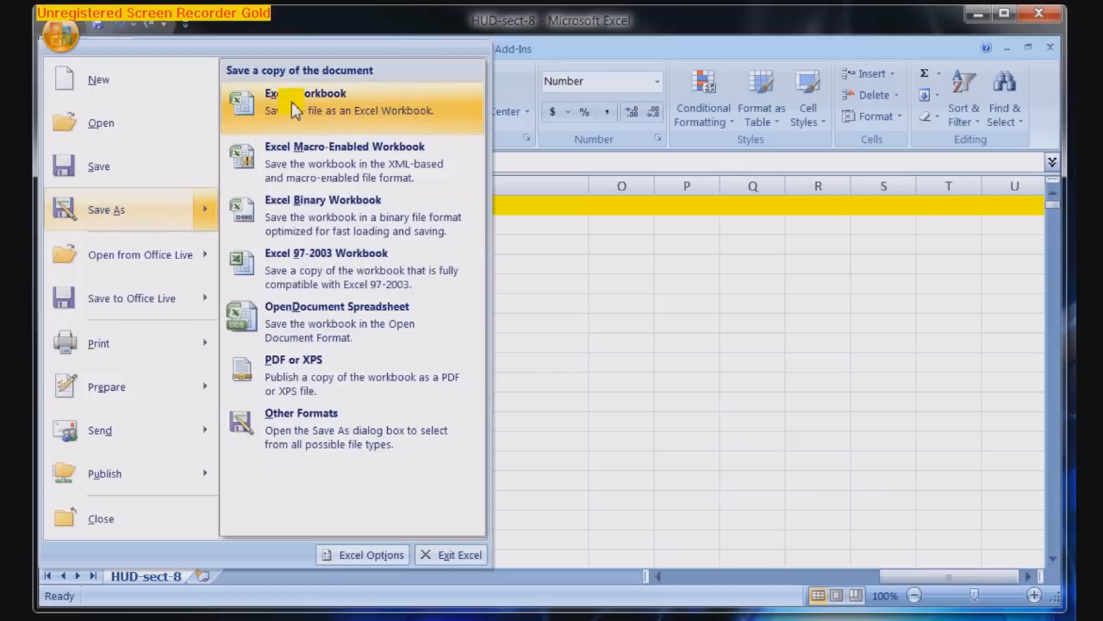
Save a copy of the HUD workbook as an Excel Workbook
left_click(306, 104)
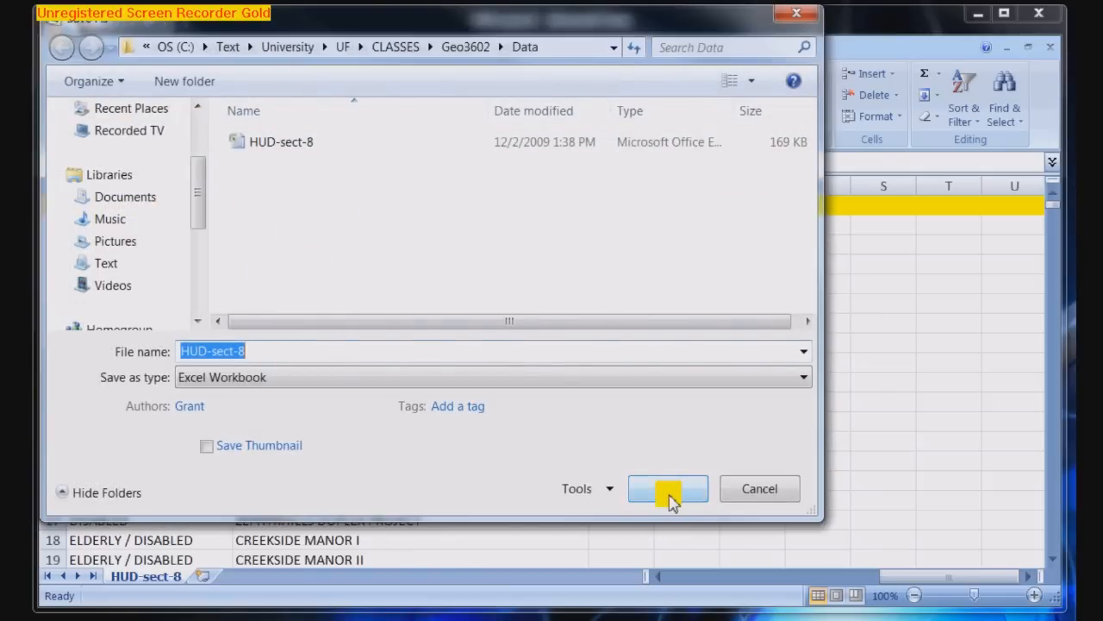
left_click(667, 488)
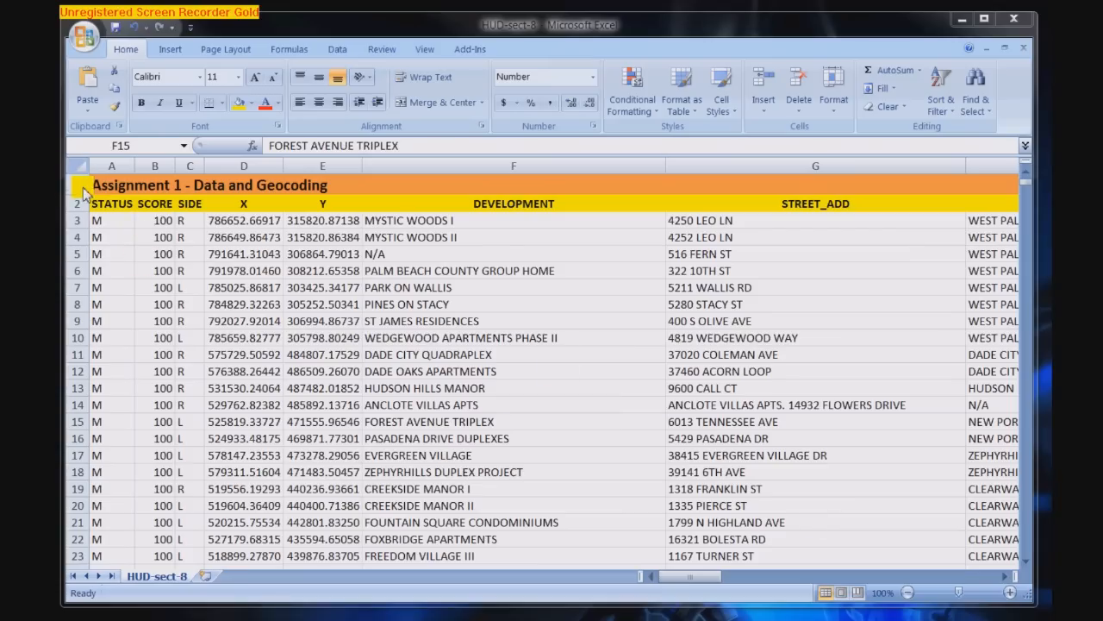
Delete the Assignment 1 title row and AutoFit all column widths
right_click(82, 188)
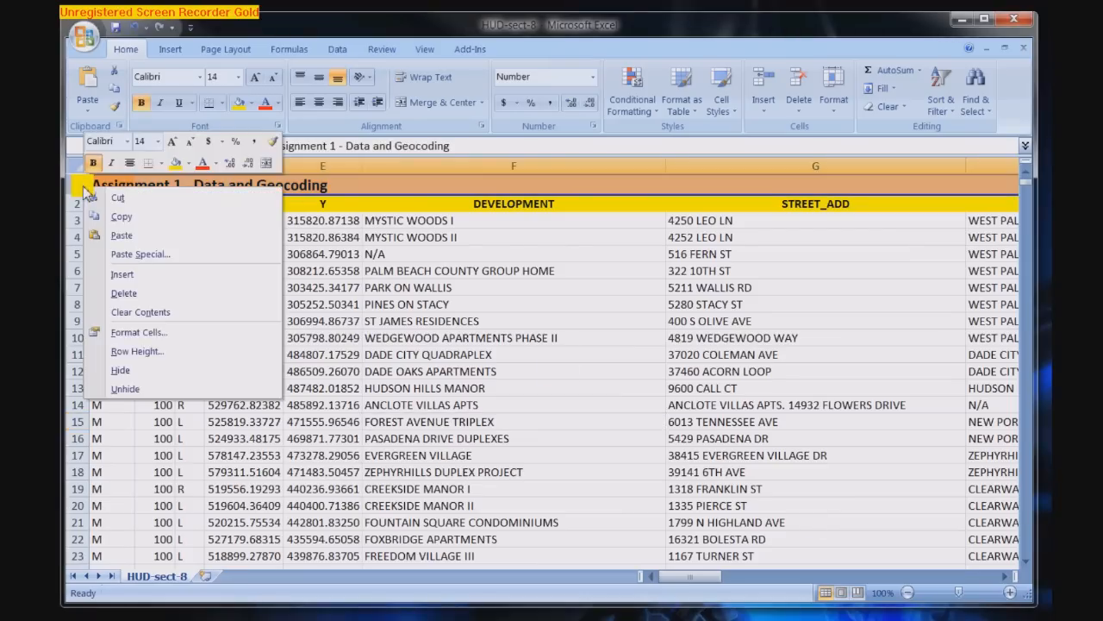
mouse_move(135, 294)
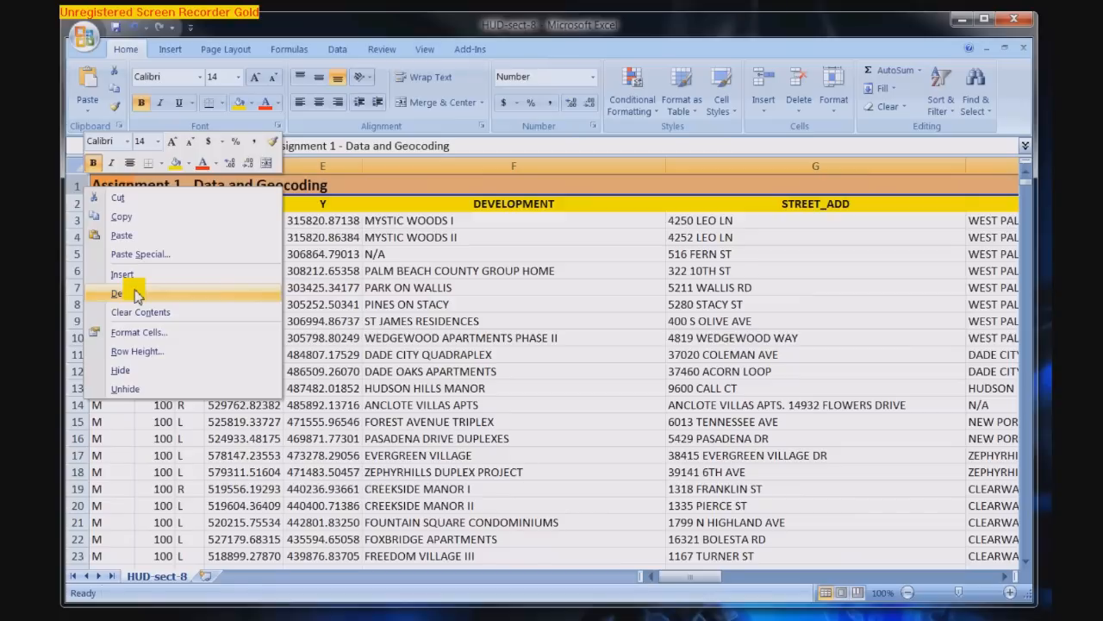
left_click(121, 293)
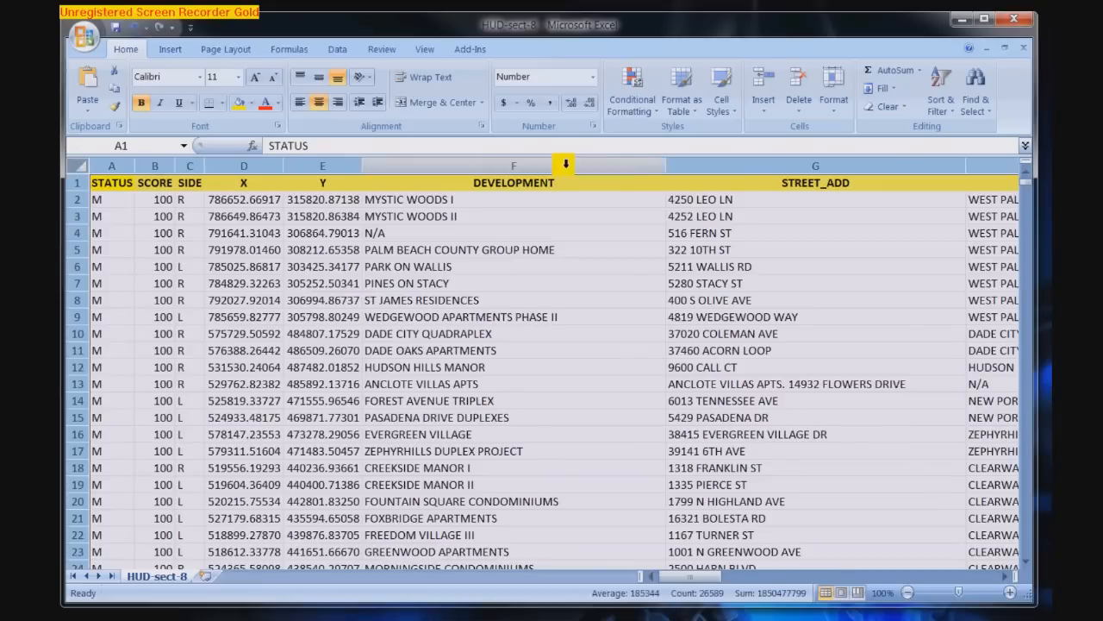
left_click(832, 91)
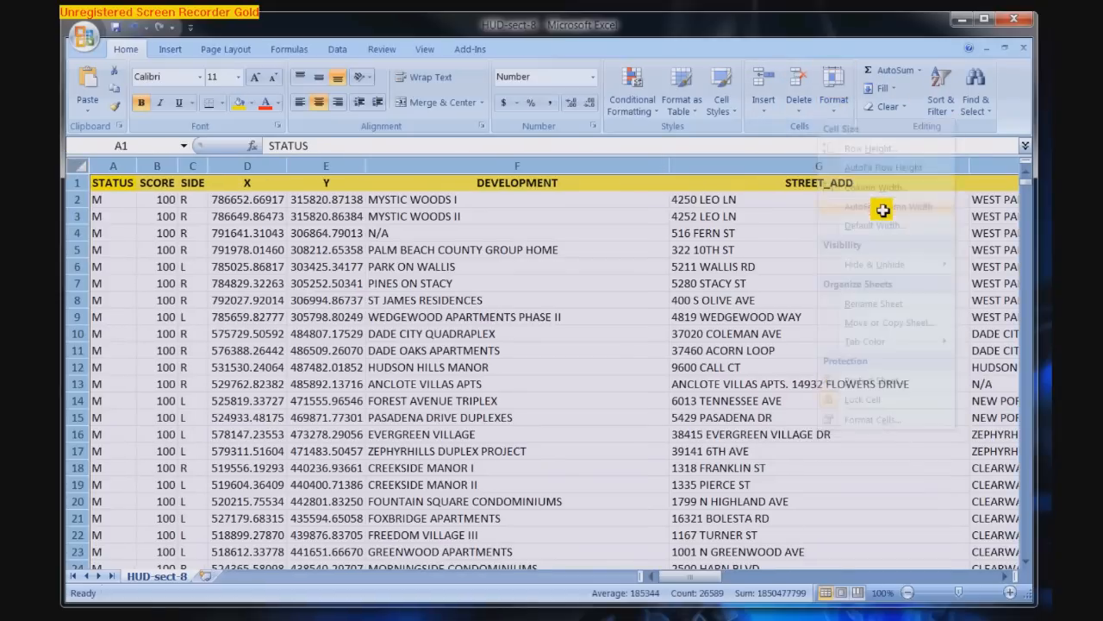
left_click(516, 249)
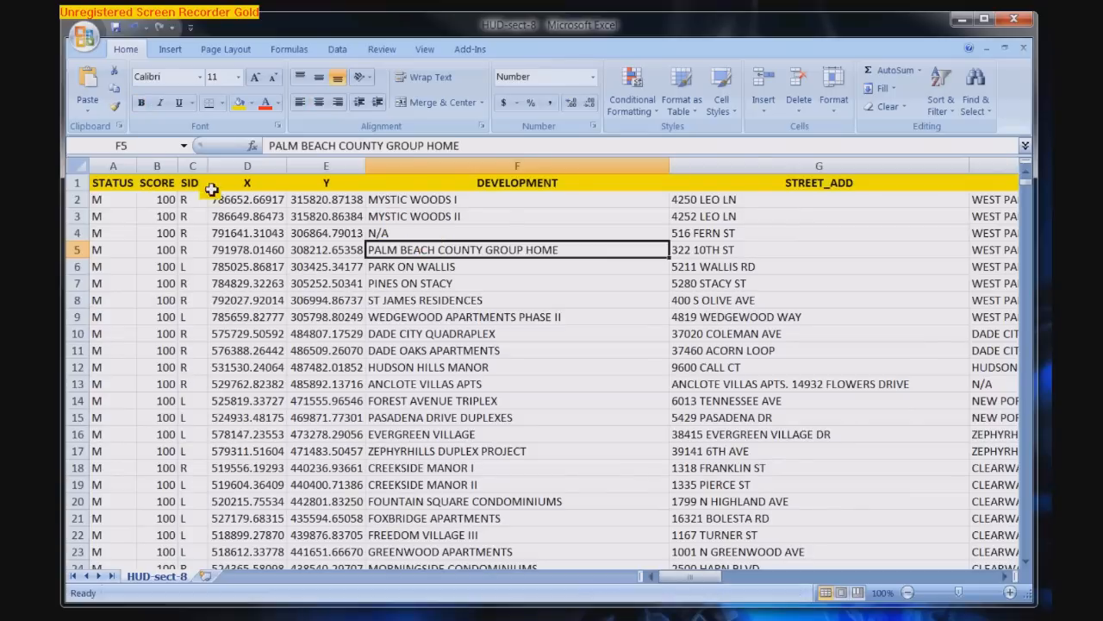
Rename the STREET_ADD header to STREET
left_click(818, 182)
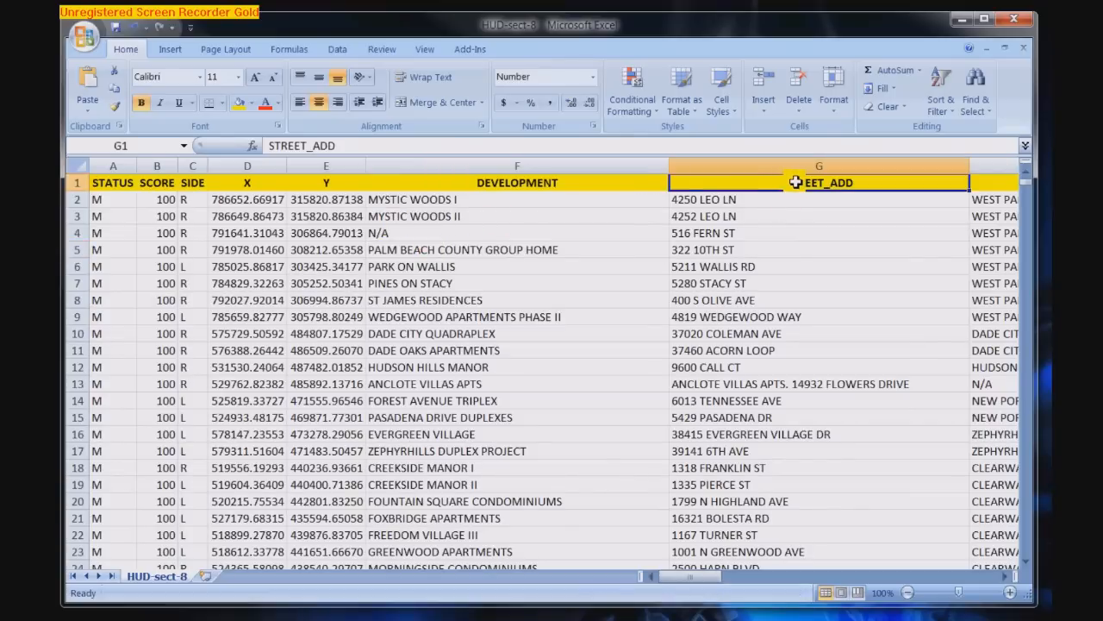
type("STEWART STREET AND MAPLE AVENUE")
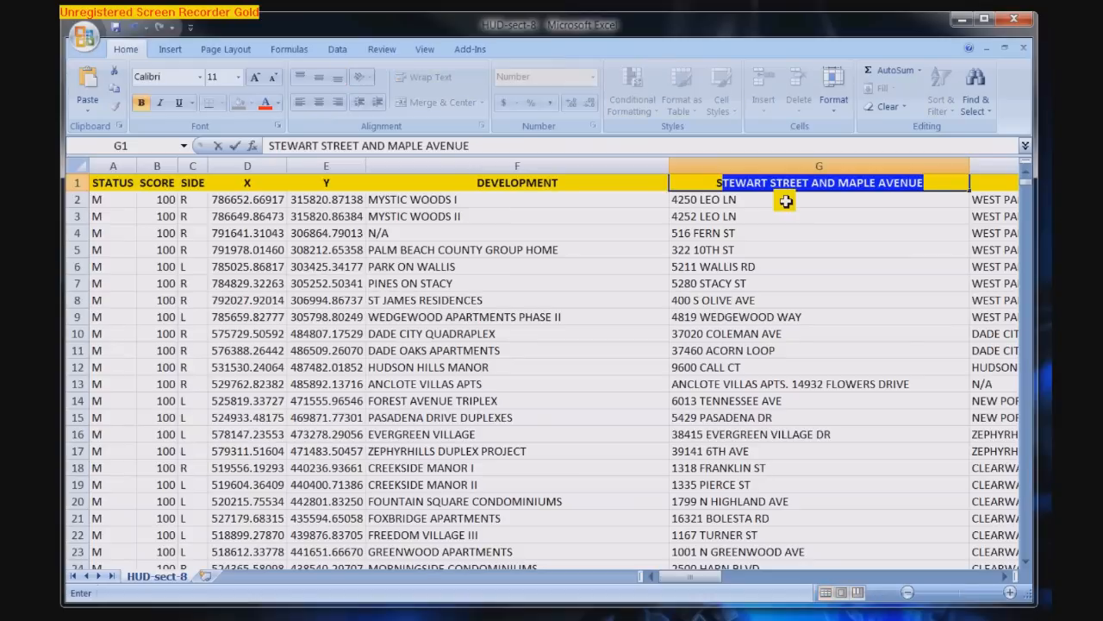
type("STREET")
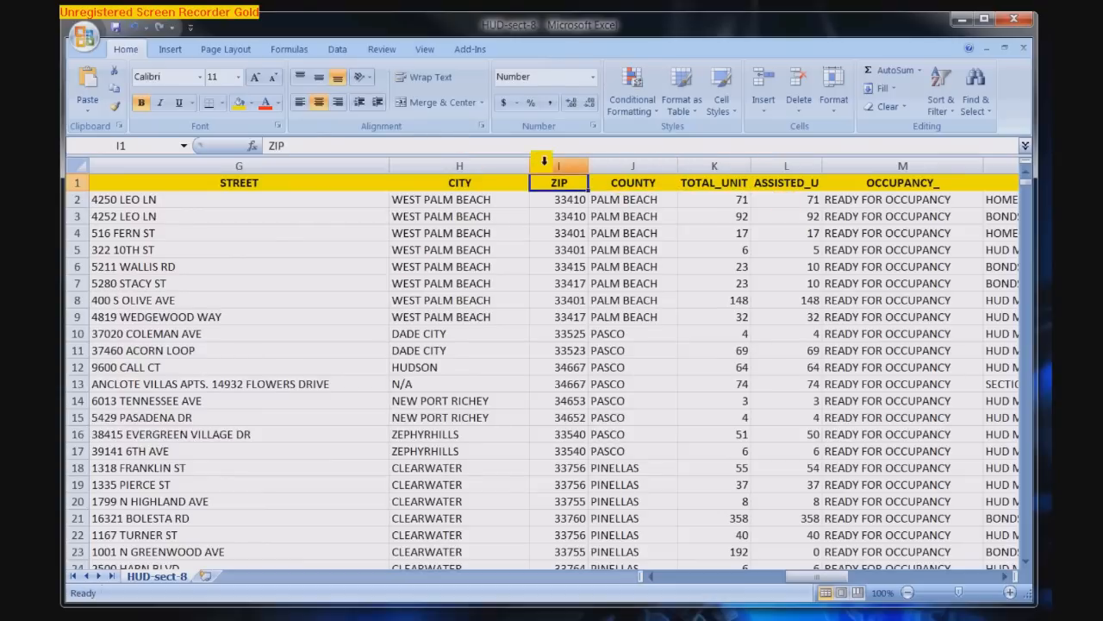
Insert a STATE column before ZIP, enter FL in the first record, and copy it
right_click(559, 182)
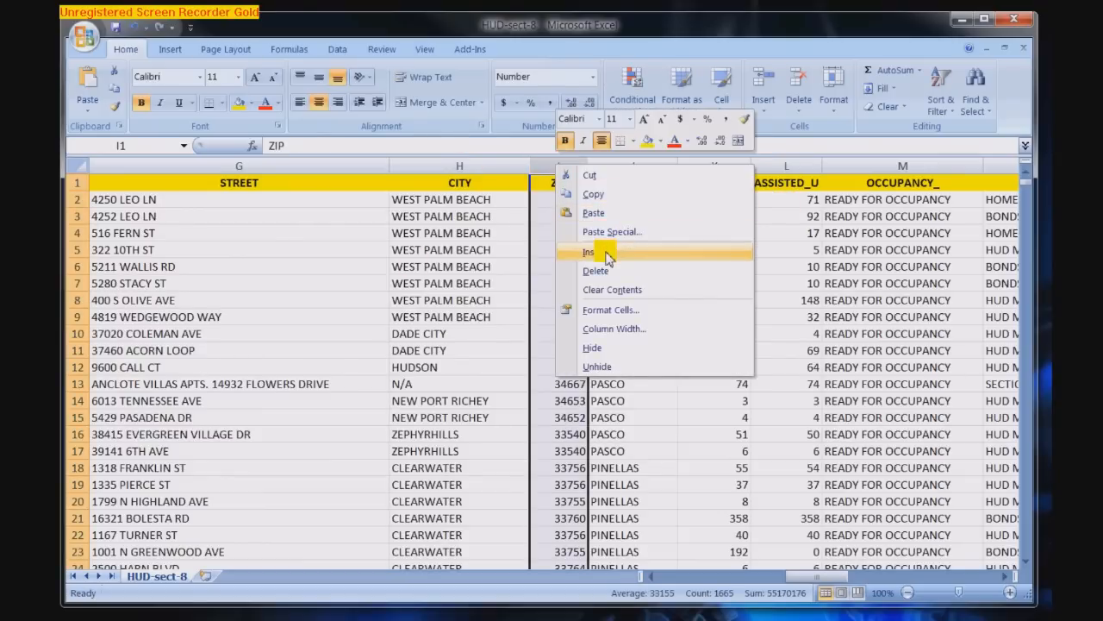
left_click(588, 251)
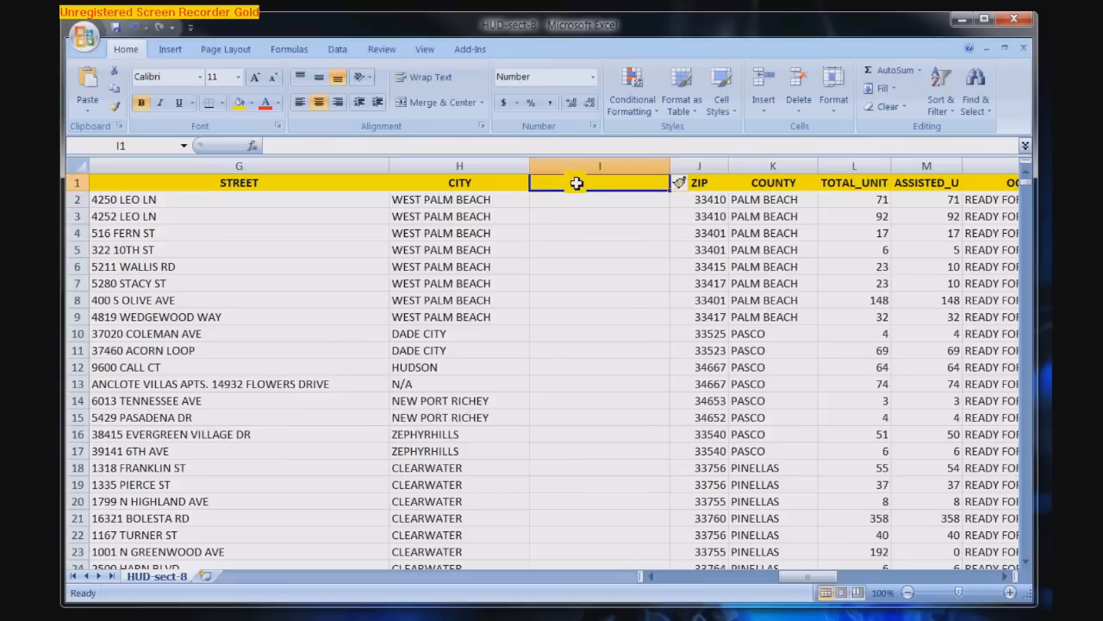
type("S")
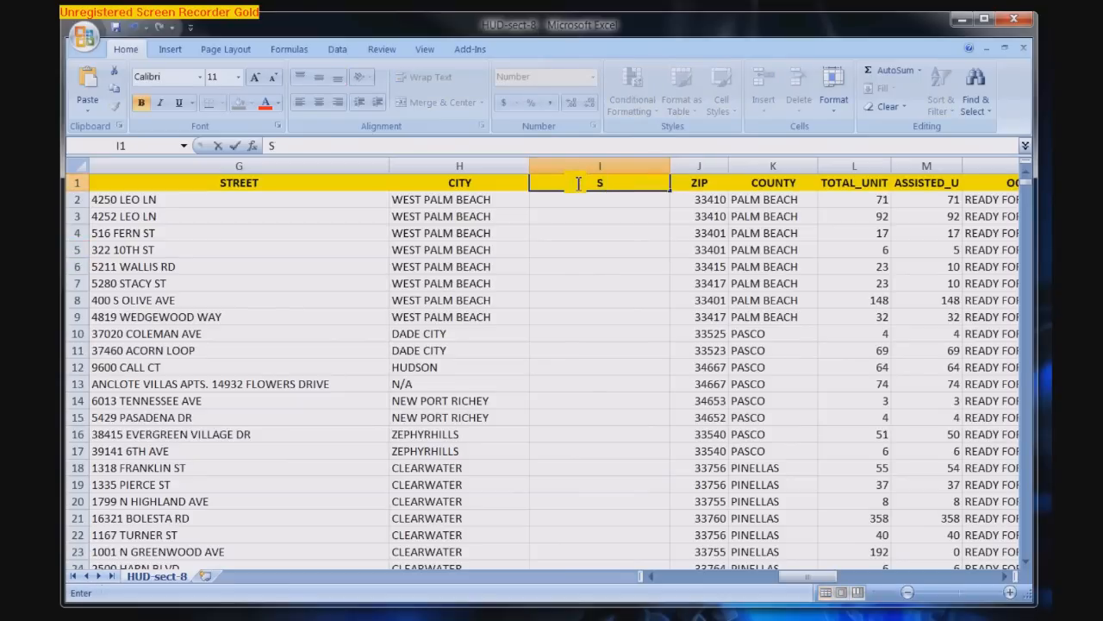
type("STATE")
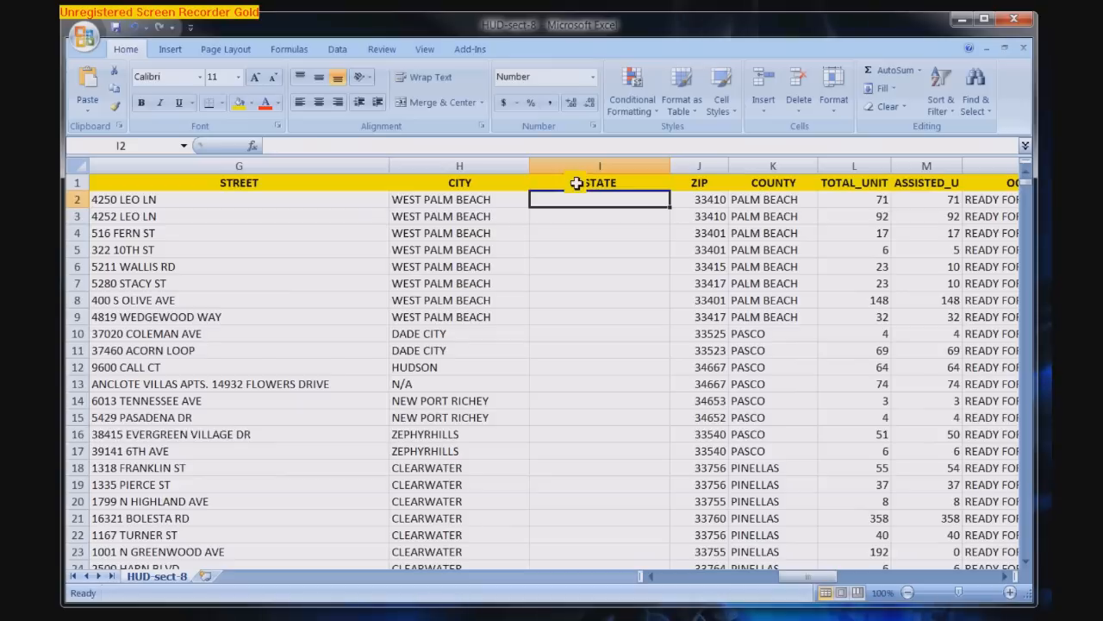
type("FL")
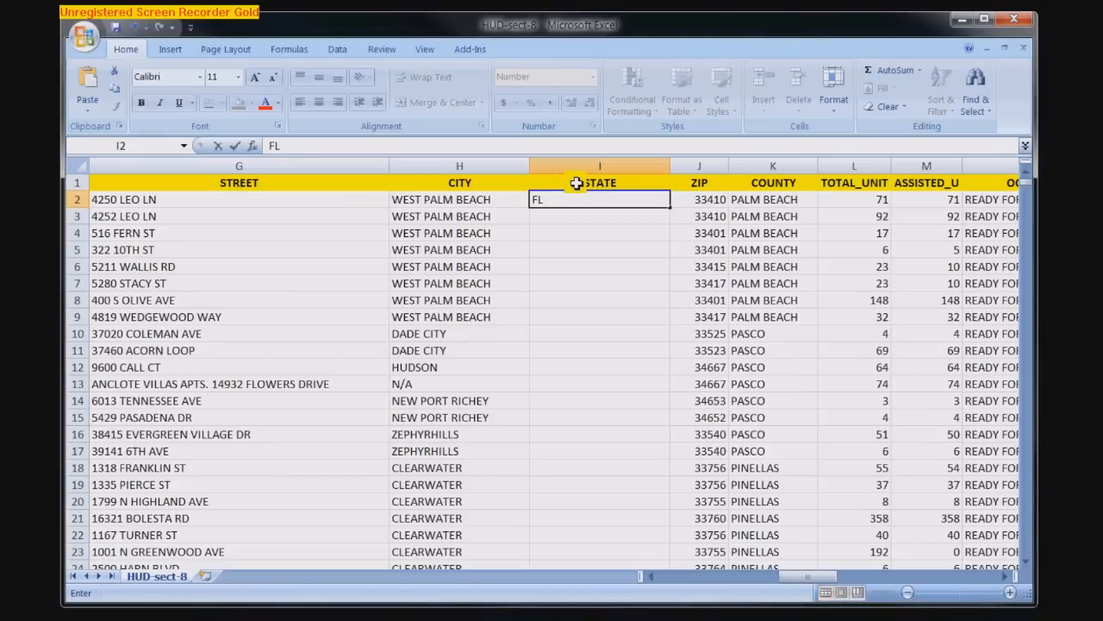
key("Return")
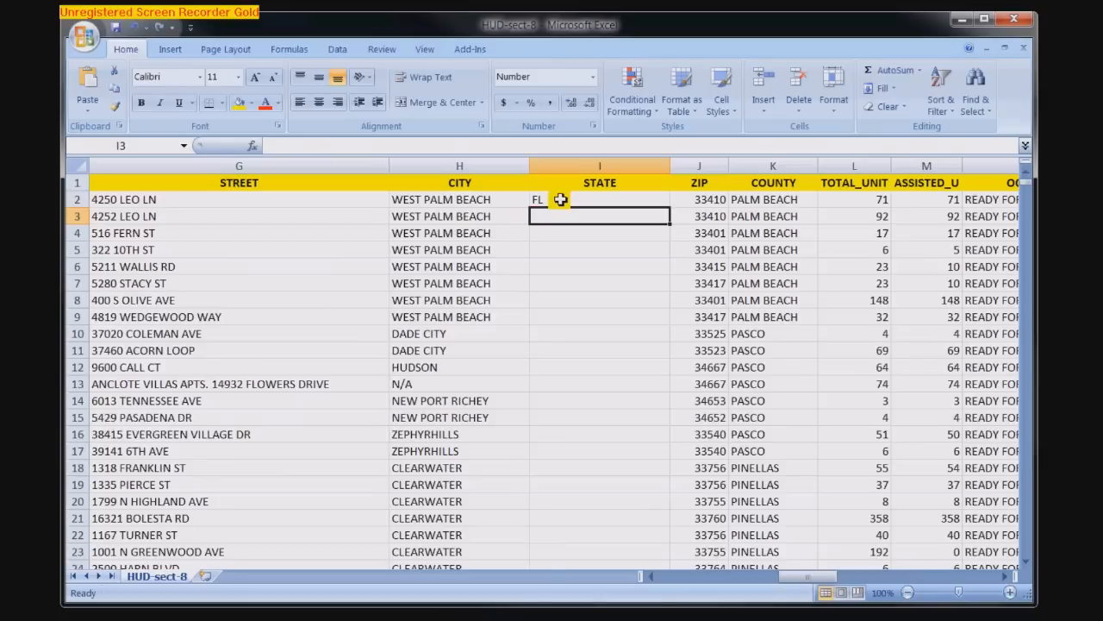
left_click(599, 200)
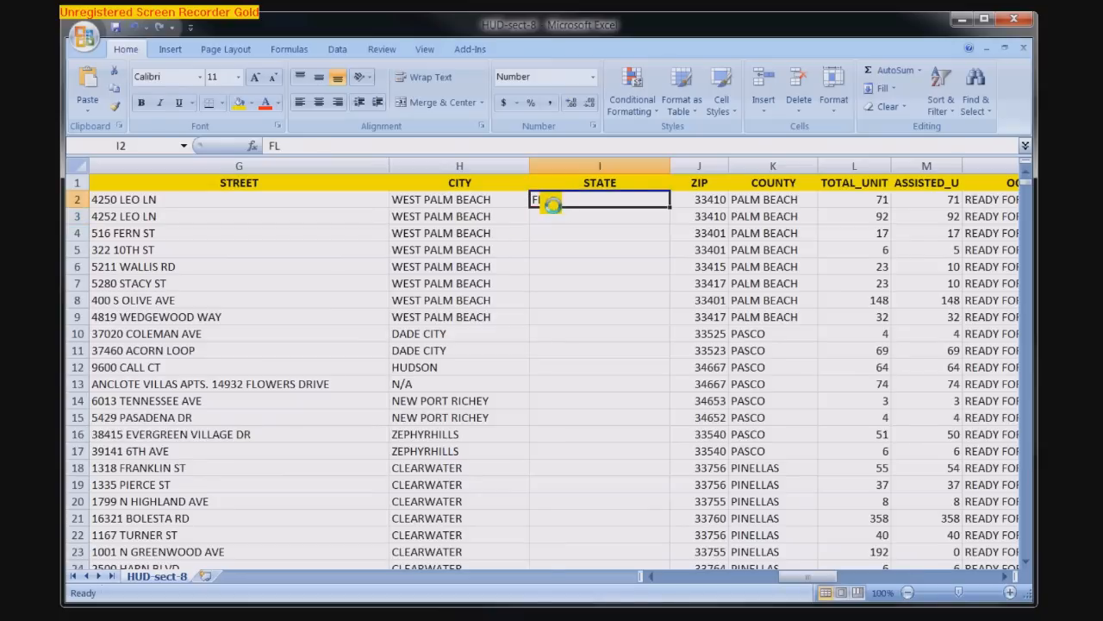
key("ctrl+c")
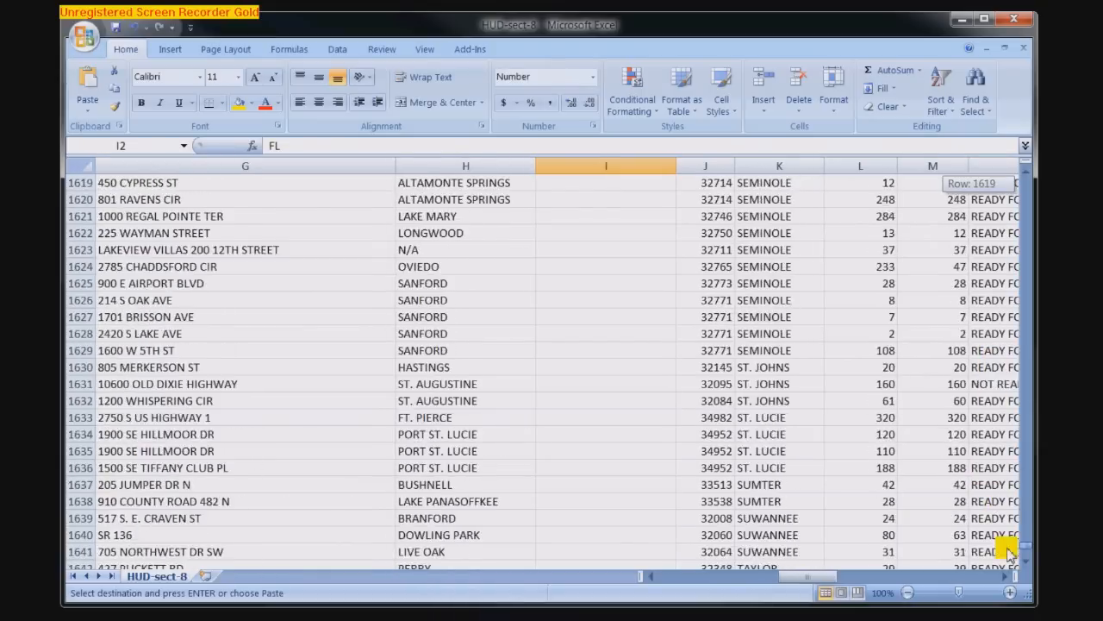
Paste FL into the STATE cells down to the last housing record
scroll("down", 3)
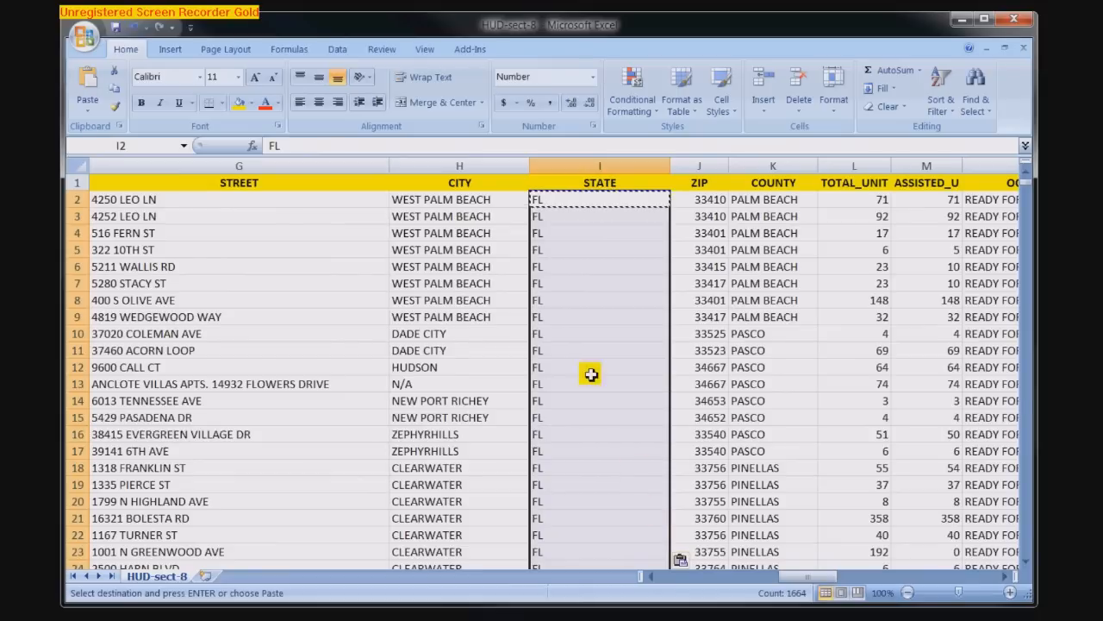
left_click(84, 36)
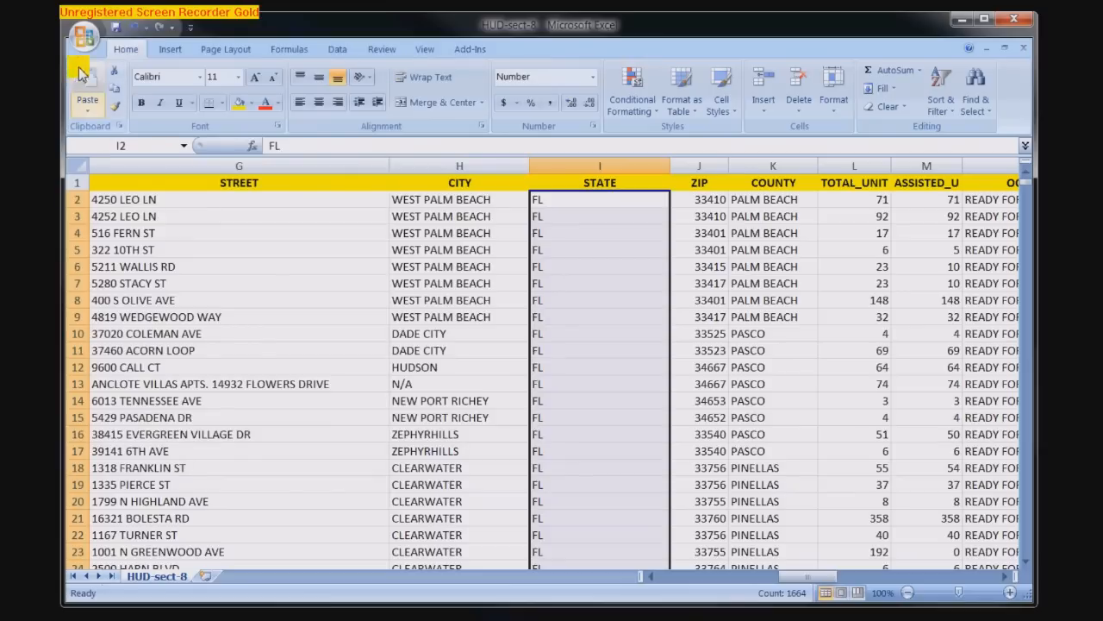
left_click(83, 36)
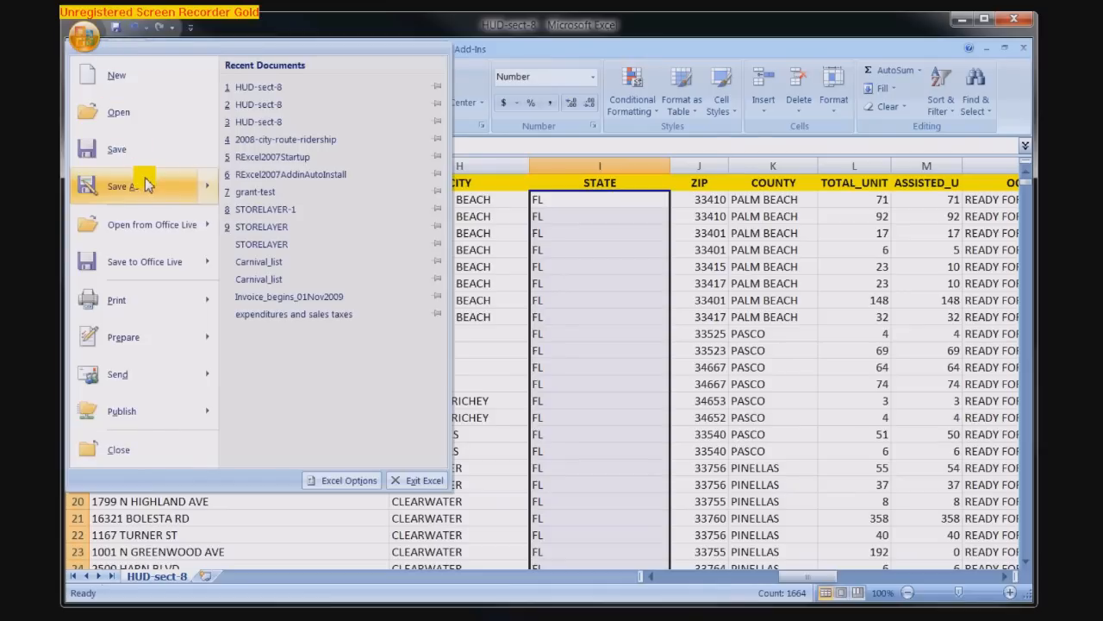
Show the Save As file format choices, including Excel Workbook
left_click(123, 186)
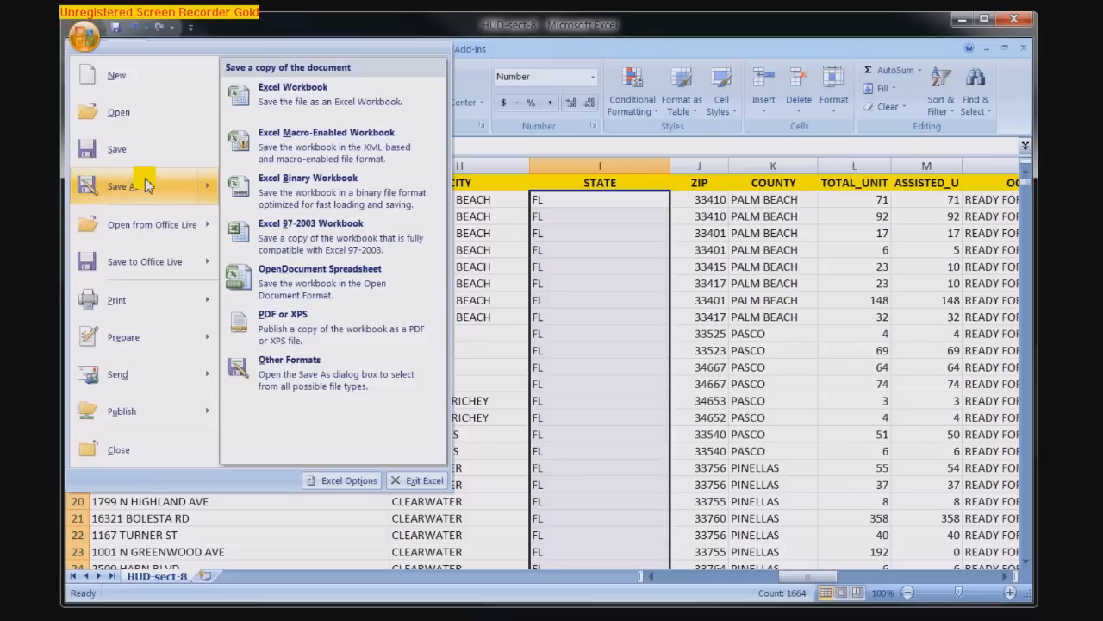
mouse_move(164, 159)
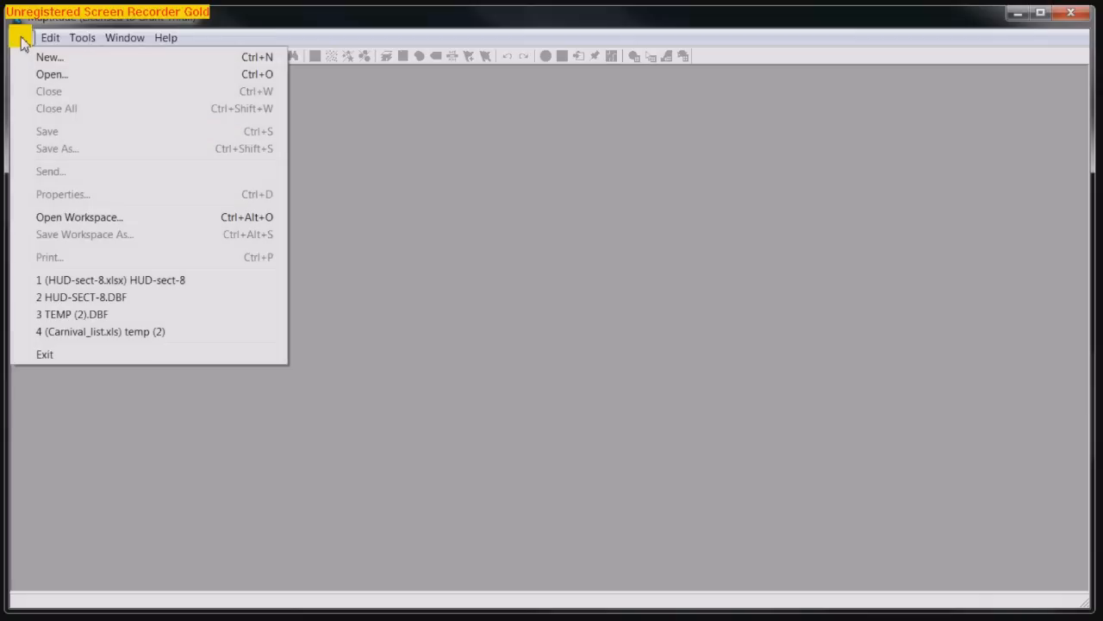
Open the HUD-sect-8 Excel worksheet and load its sheet as a dataview
left_click(51, 74)
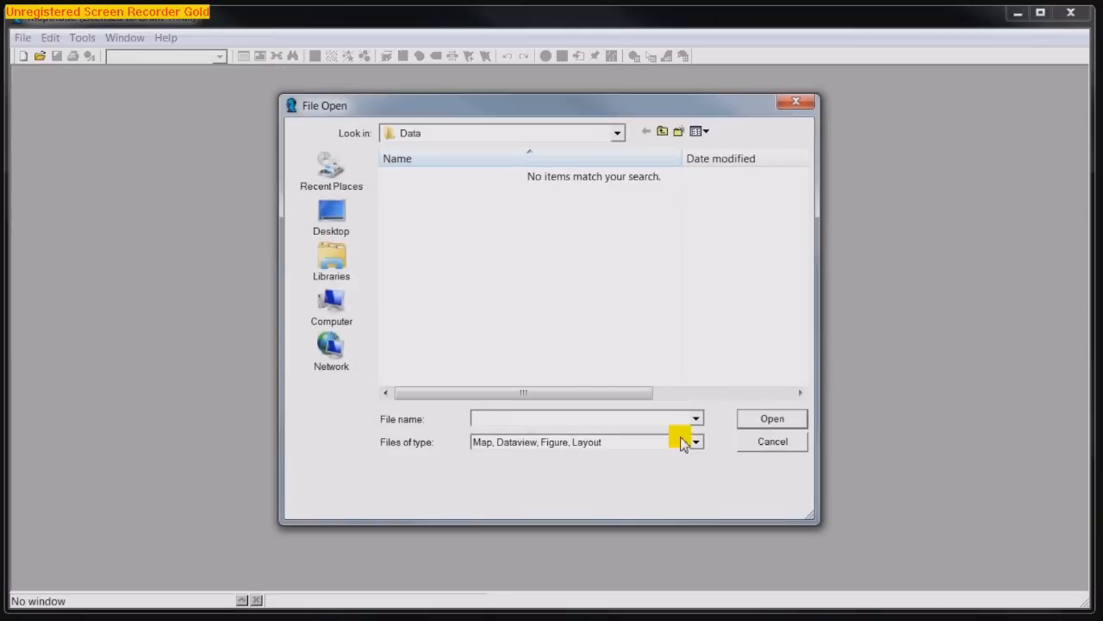
left_click(695, 442)
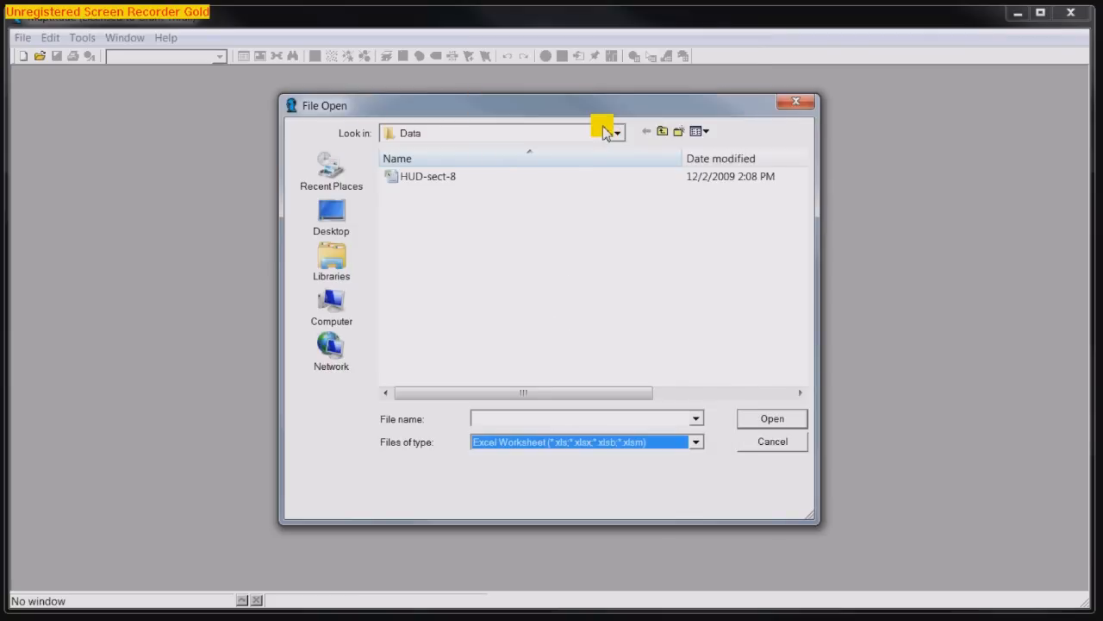
left_click(428, 176)
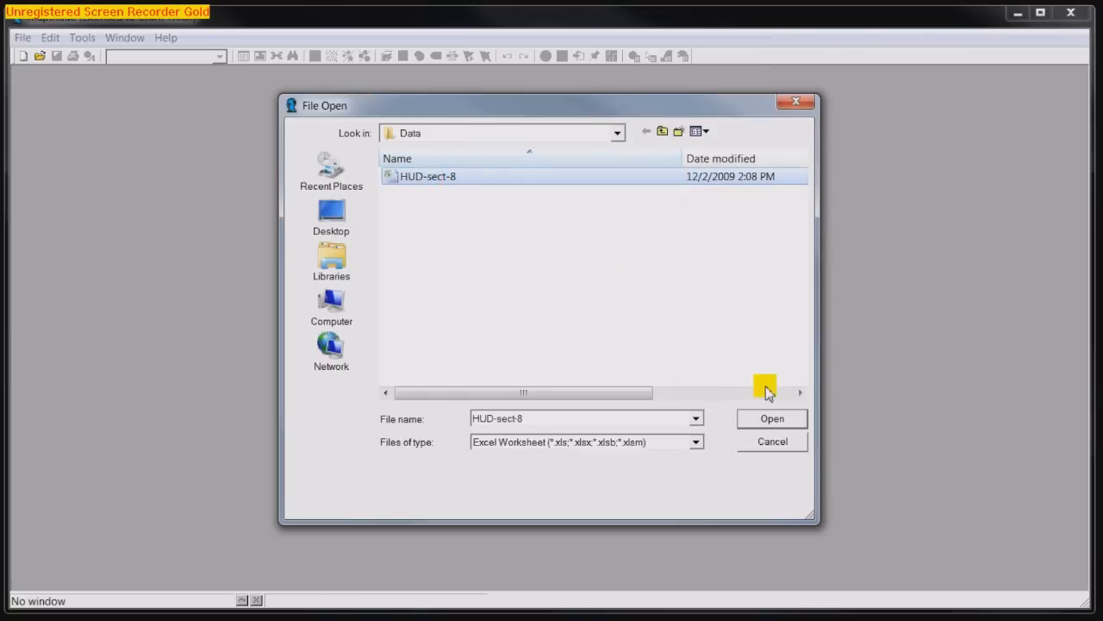
left_click(772, 419)
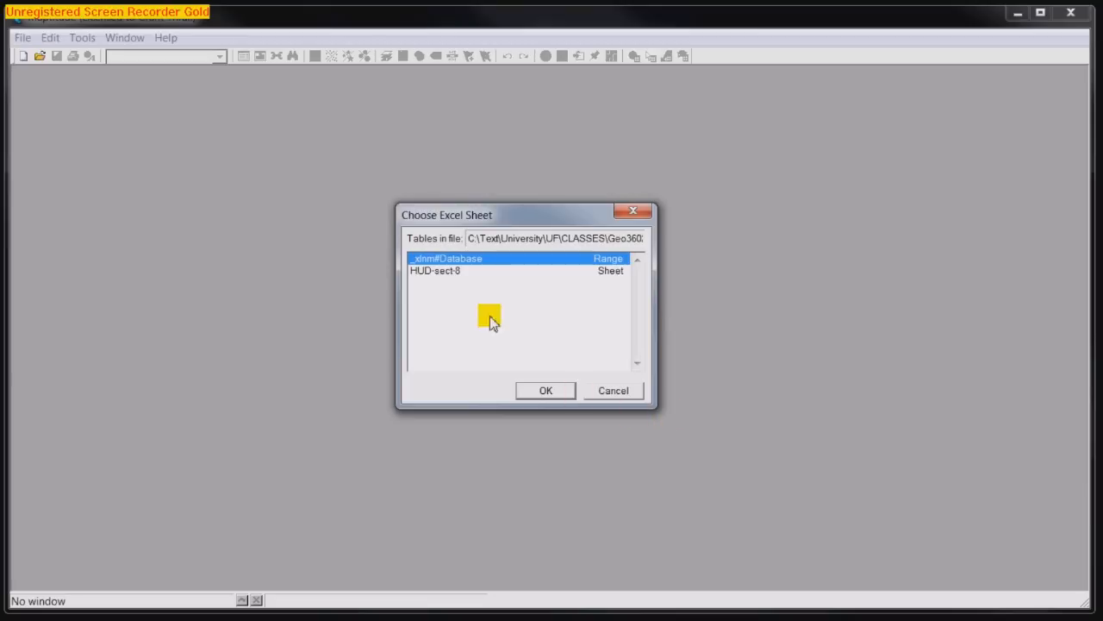
left_click(545, 391)
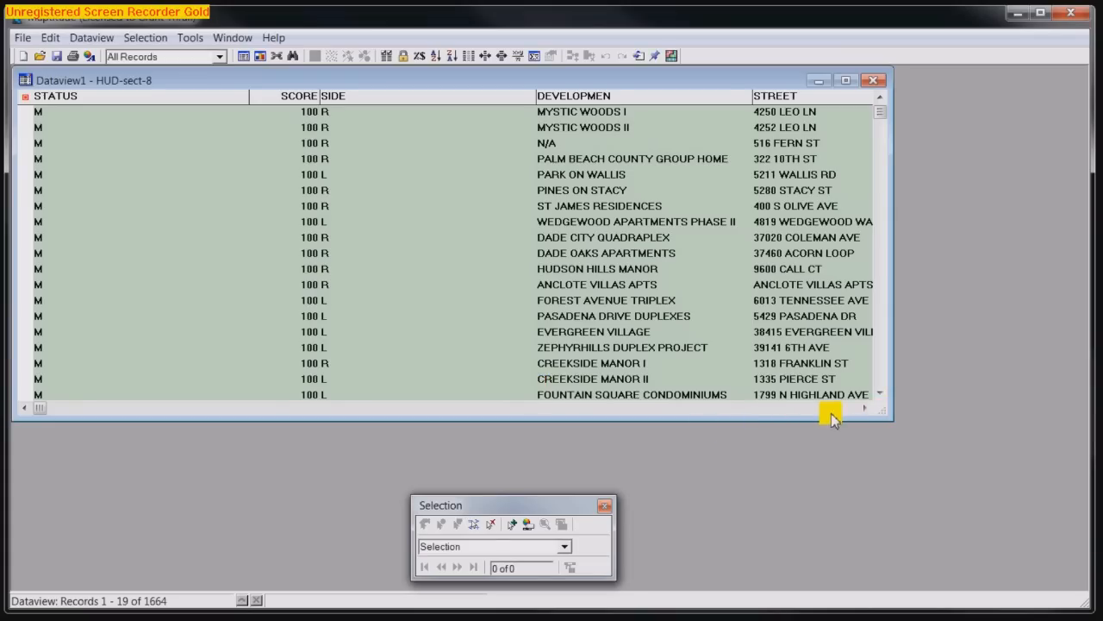
scroll("right", 3)
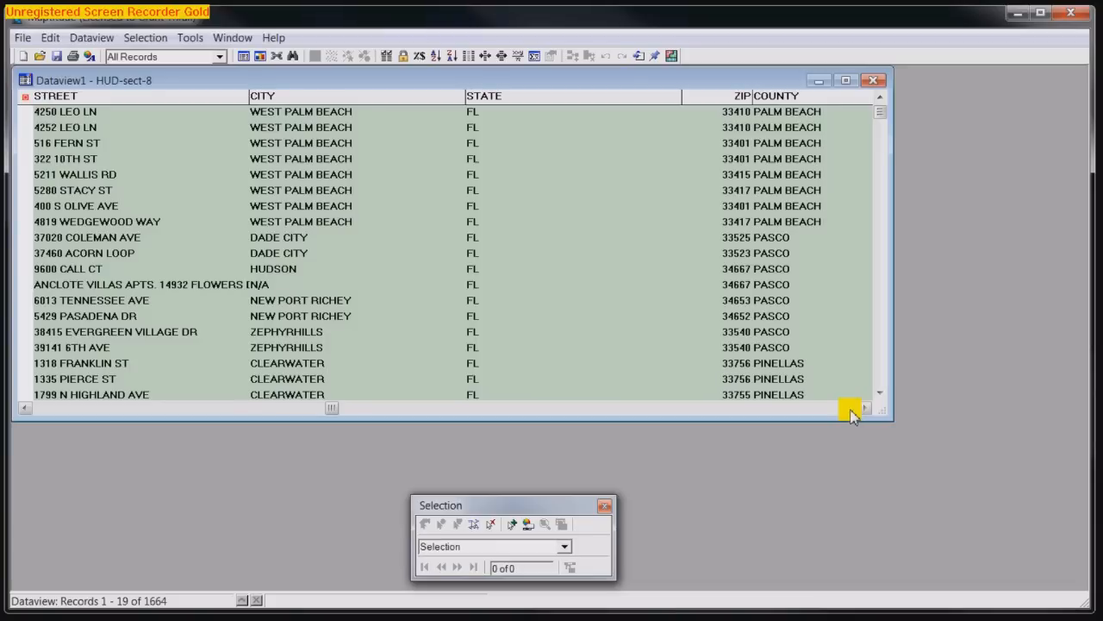
left_click(865, 407)
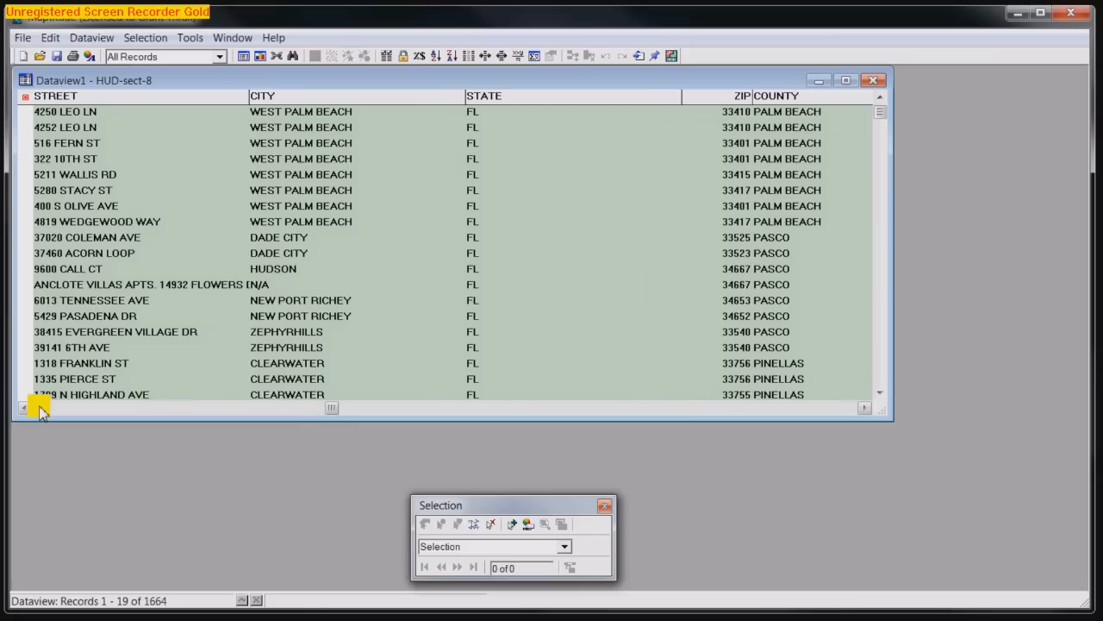
left_click(484, 96)
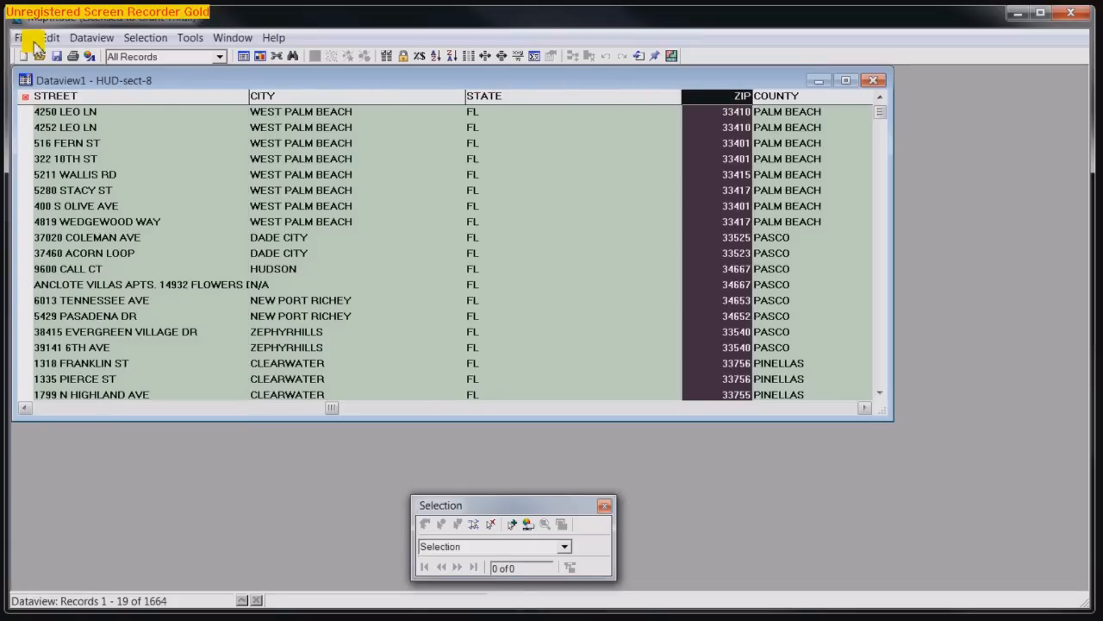
Save the HUD-sect-8 dataview as HUD-sect-8.dbf in dBASE format
left_click(22, 37)
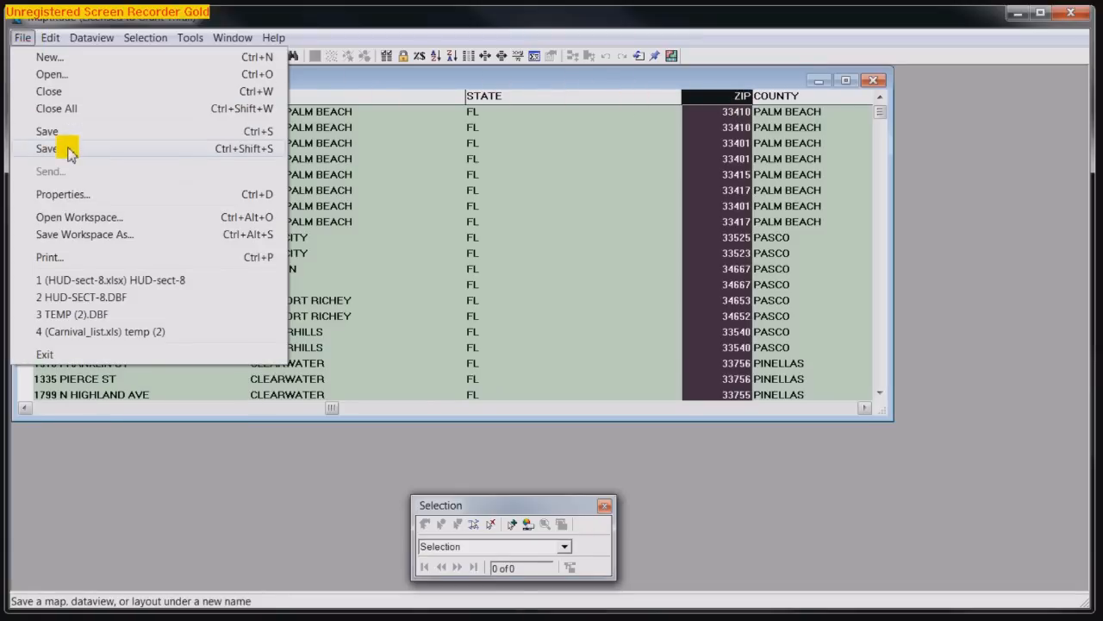
left_click(48, 148)
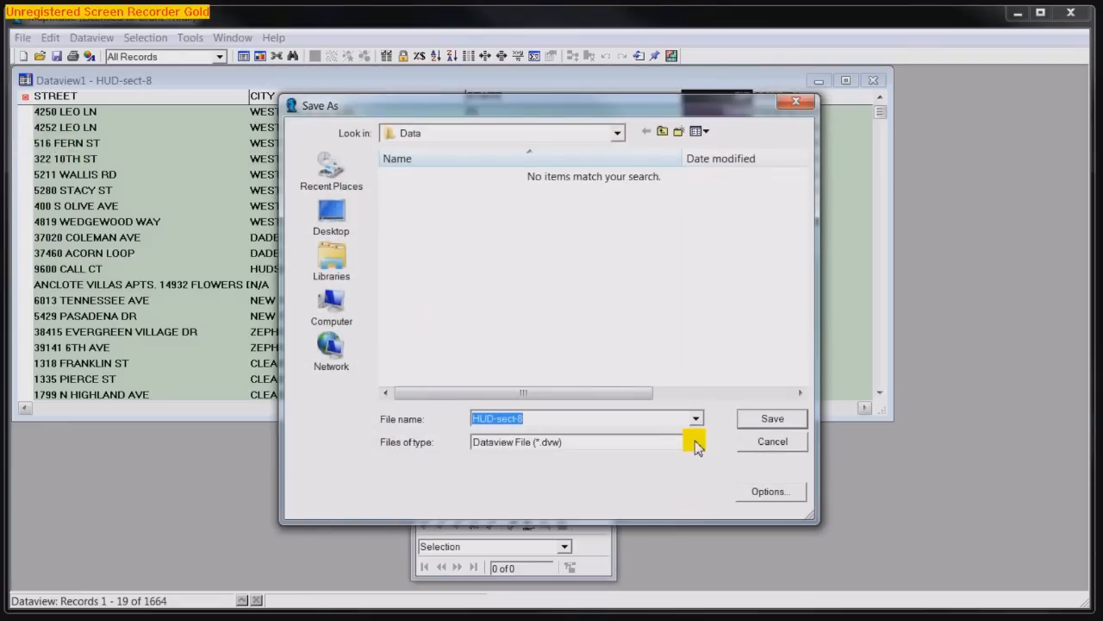
left_click(696, 441)
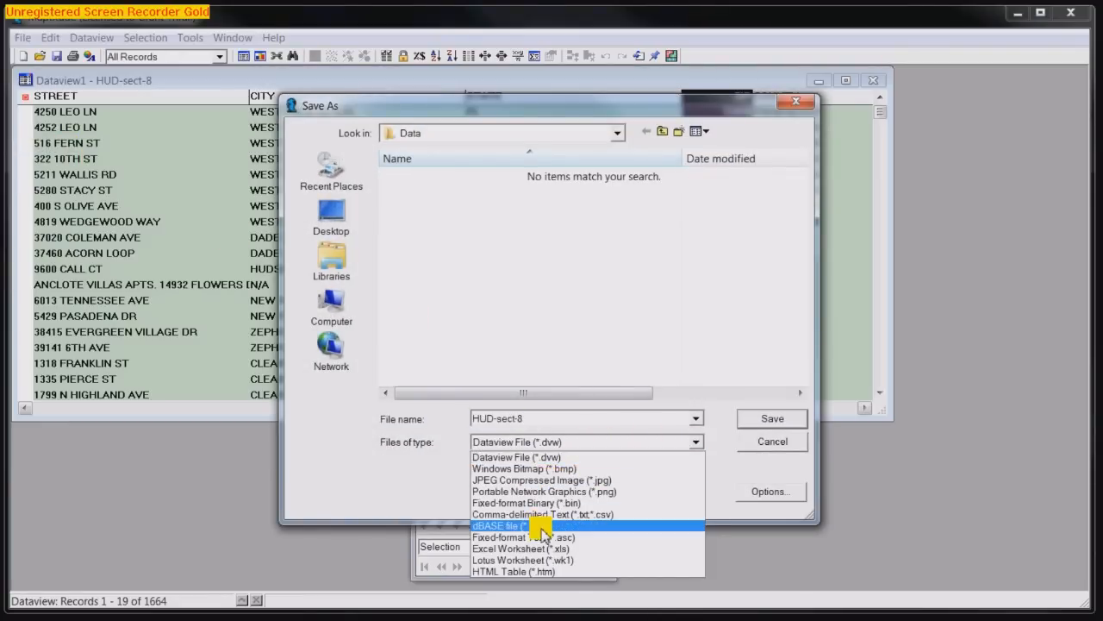
left_click(498, 525)
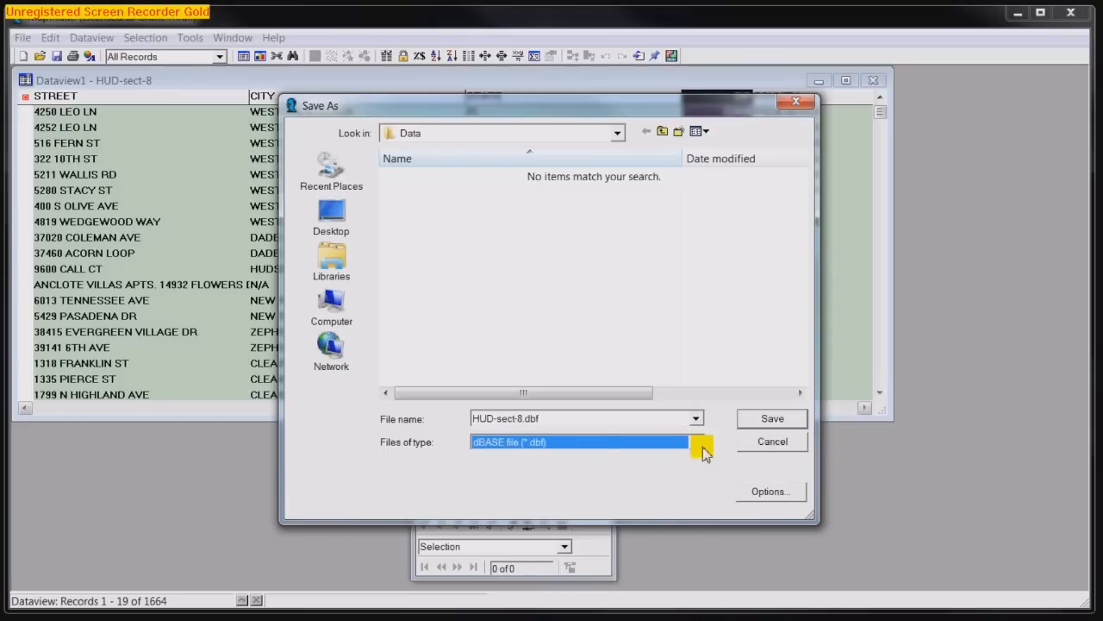
left_click(771, 418)
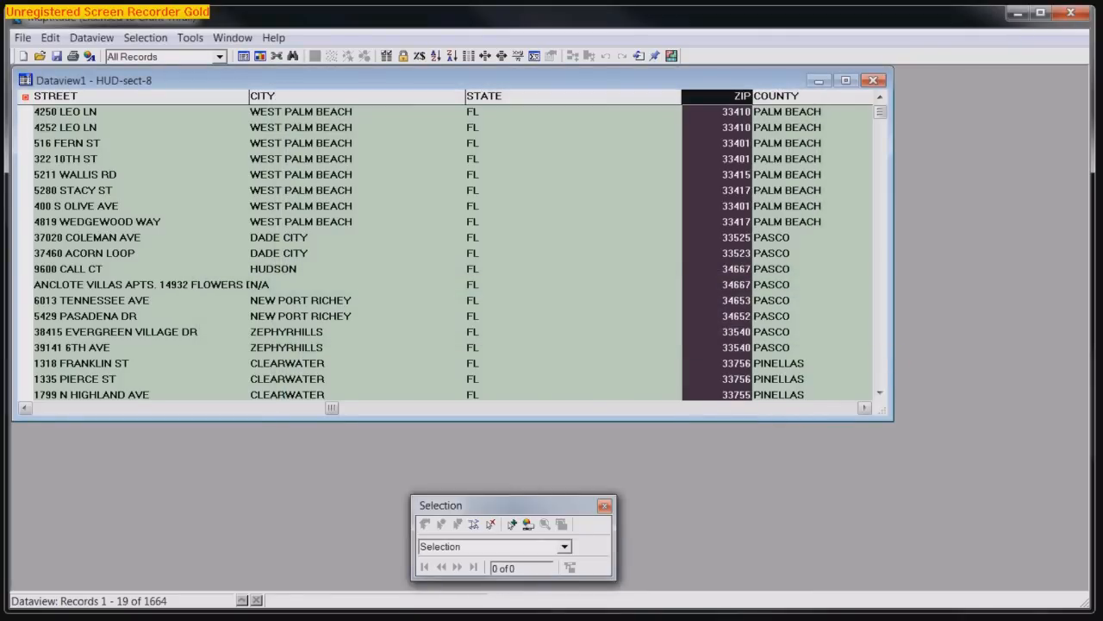
Open HUD-SECT-8.DBF using the dBASE file type
left_click(22, 37)
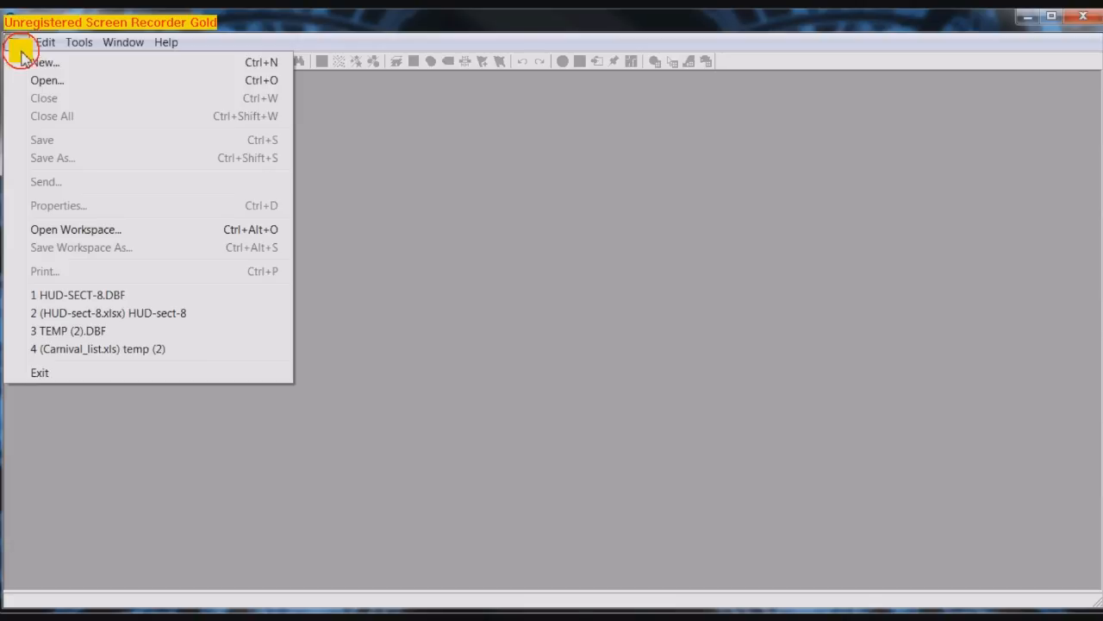
left_click(47, 80)
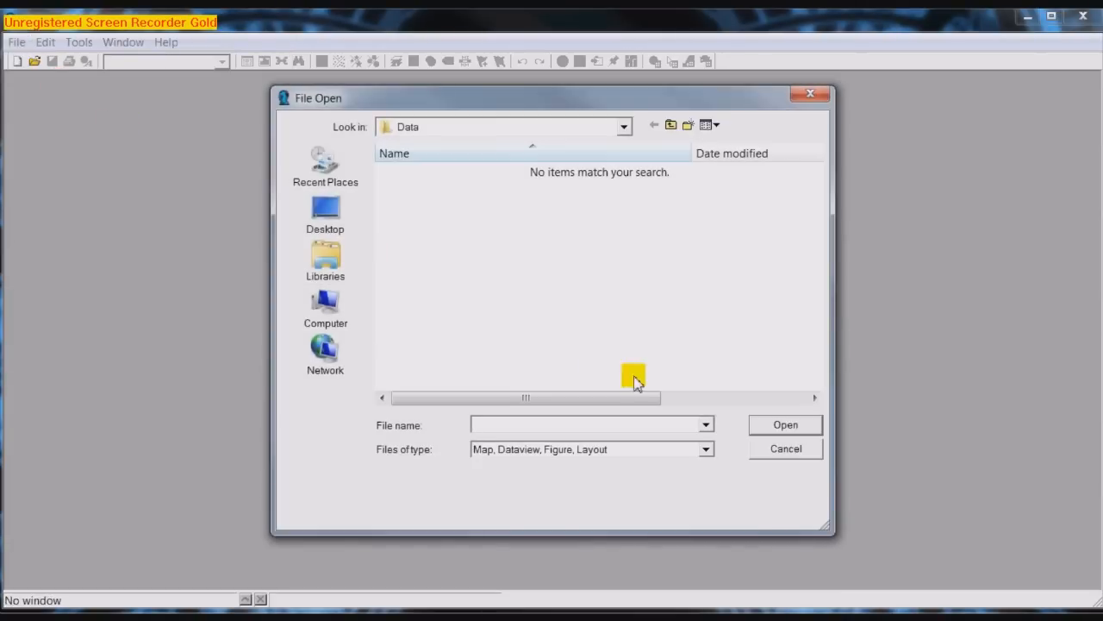
mouse_move(706, 449)
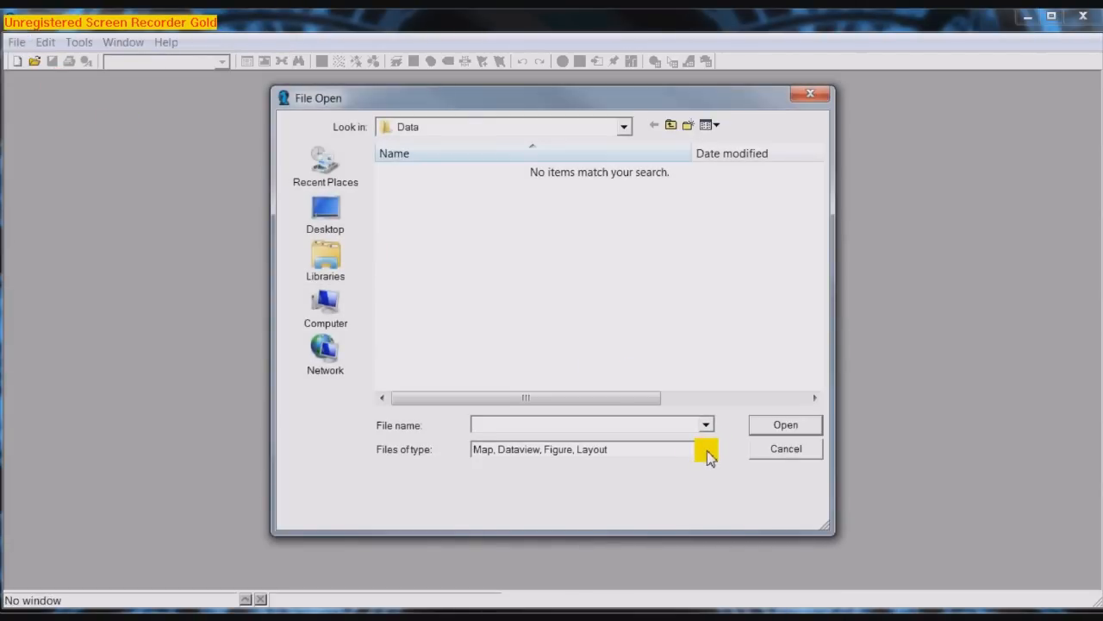
left_click(706, 449)
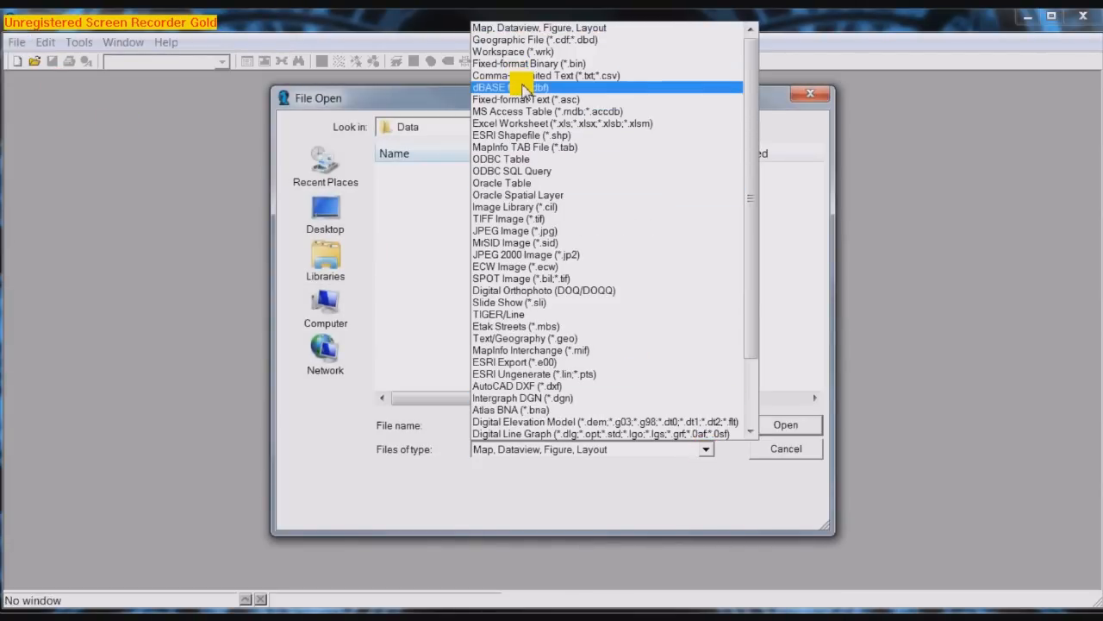
left_click(507, 87)
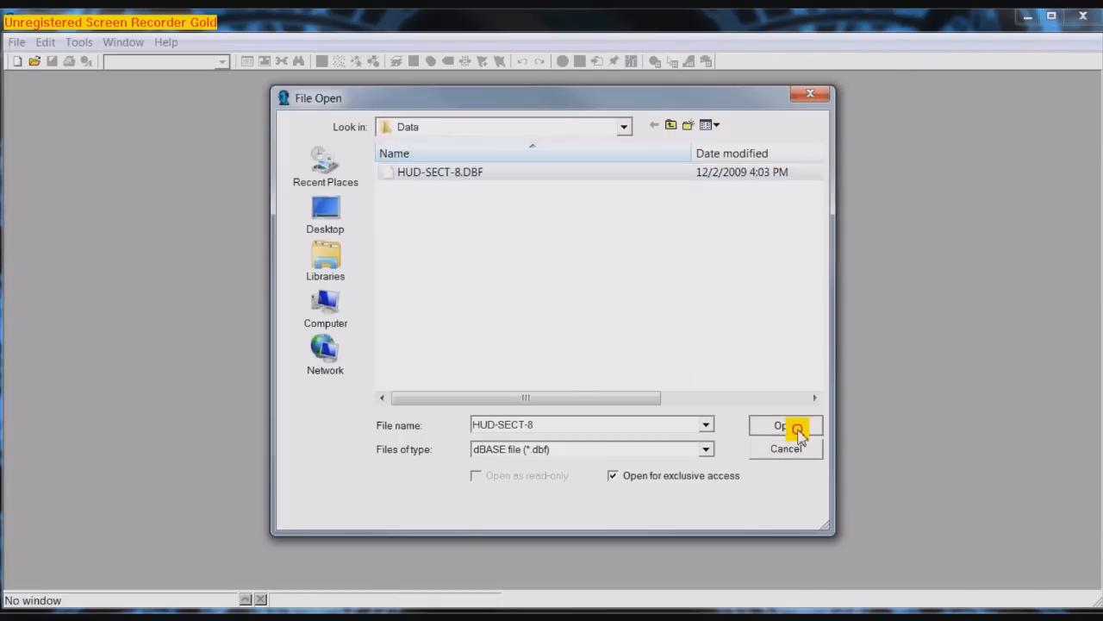
left_click(783, 425)
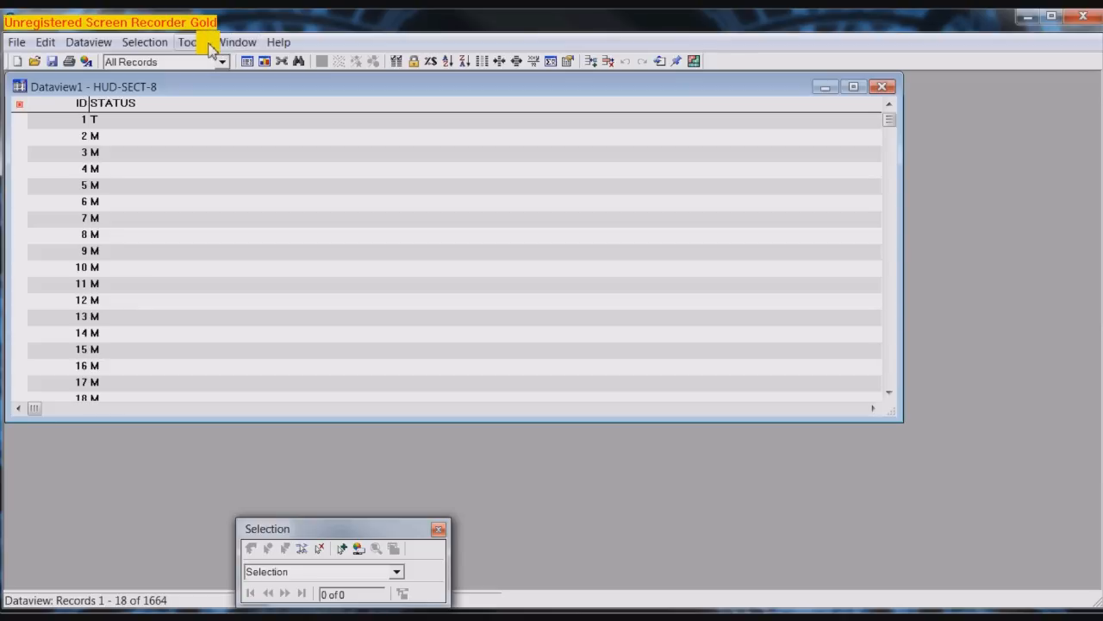
Locate the table by address, with STREET as the address, STATE as the continuation, and ZIP as the postal code
left_click(191, 41)
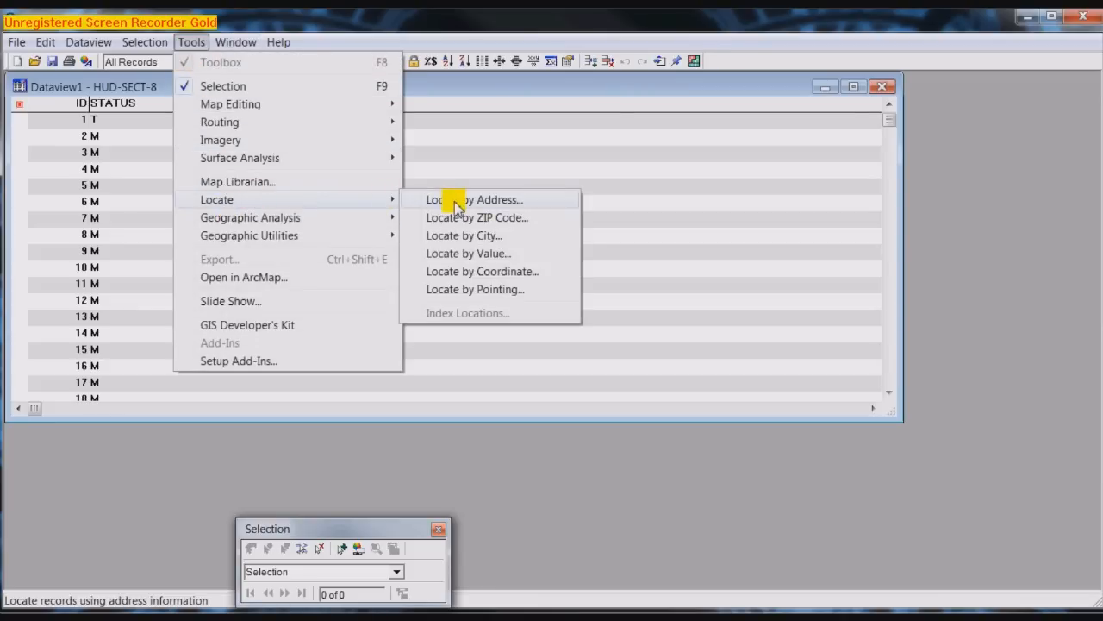
left_click(472, 199)
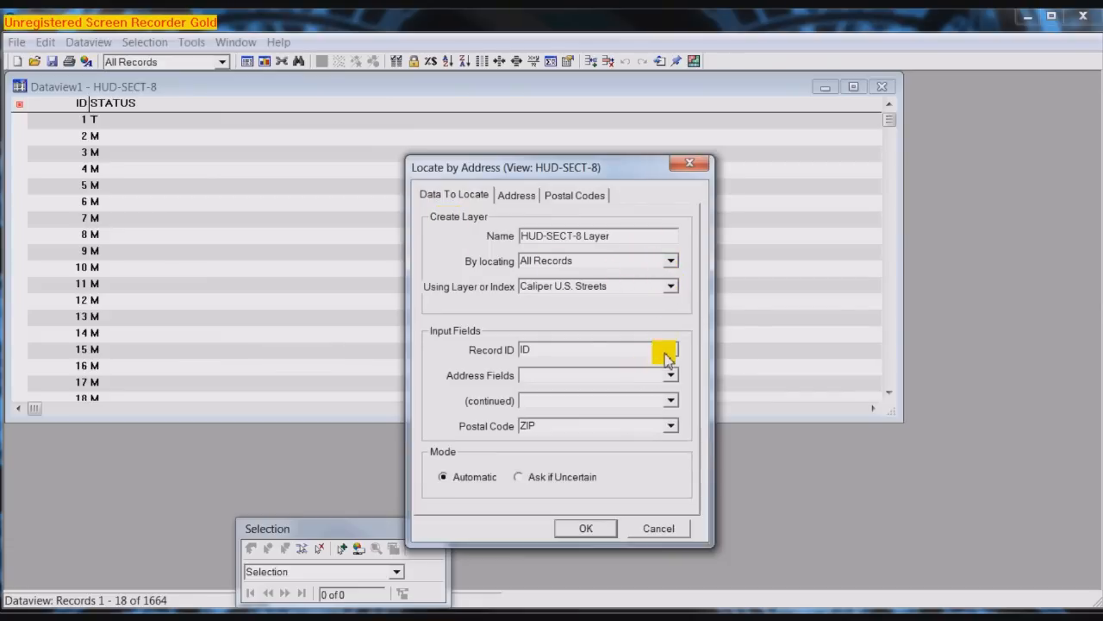
left_click(671, 374)
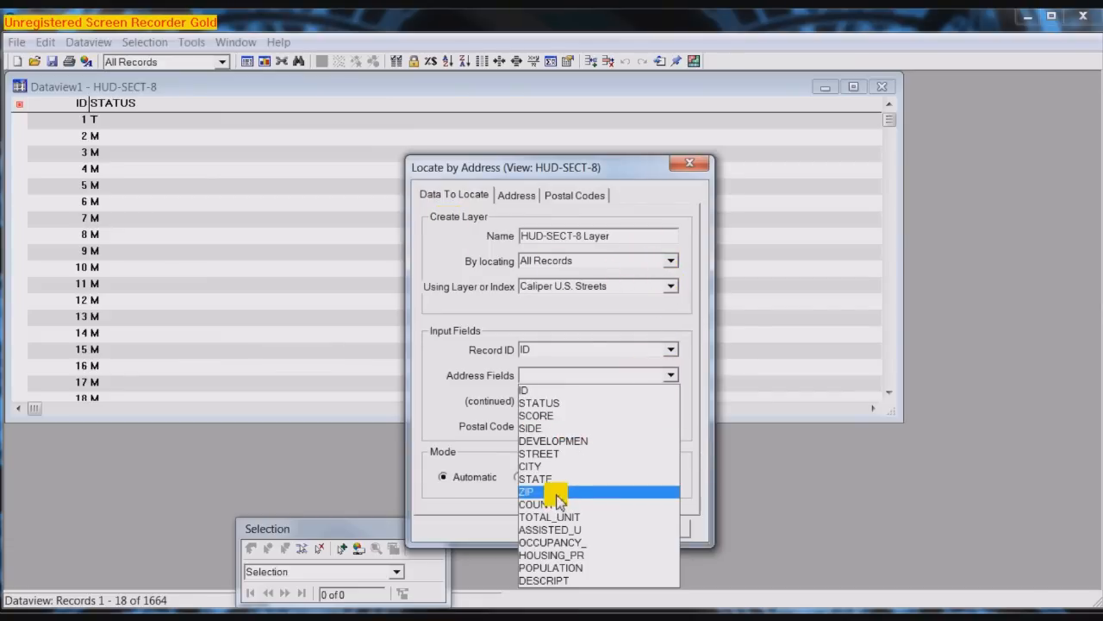
left_click(539, 453)
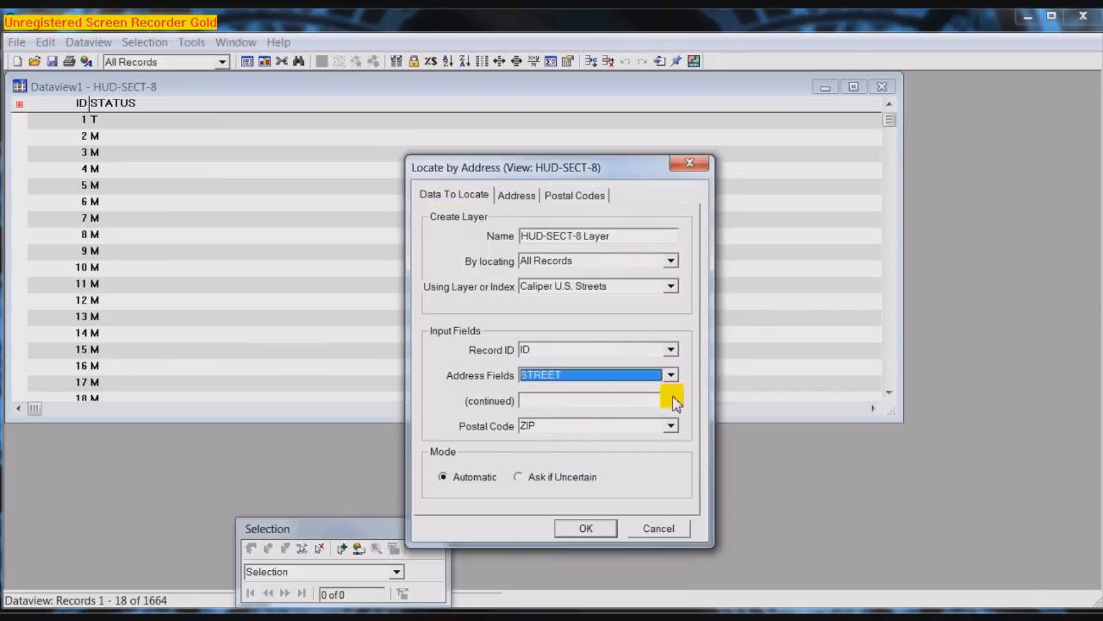
left_click(671, 400)
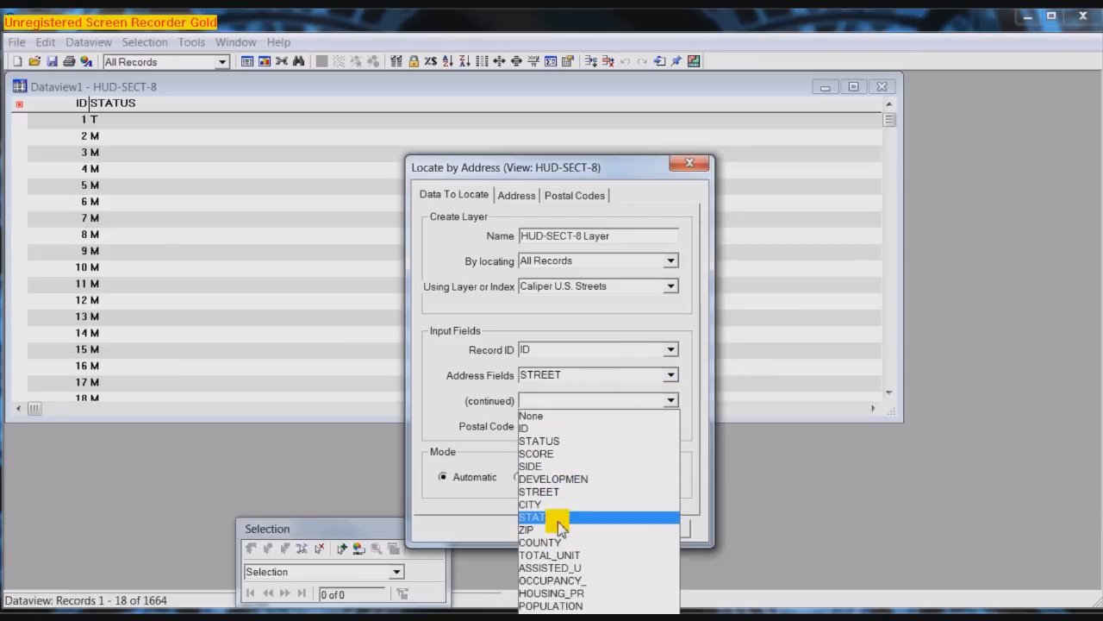
left_click(532, 517)
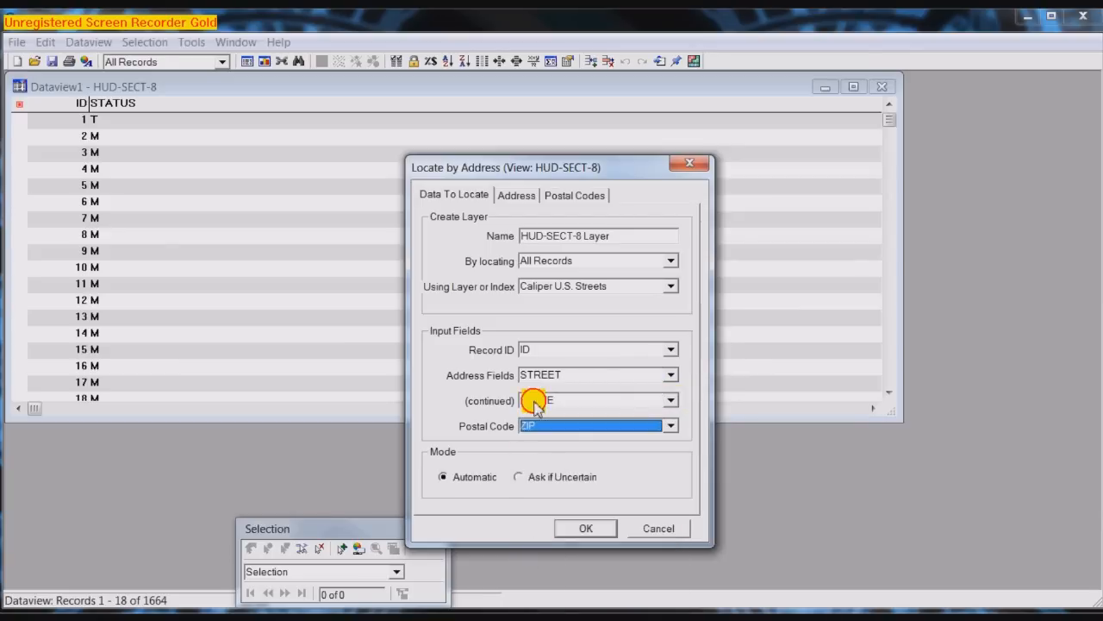
left_click(516, 195)
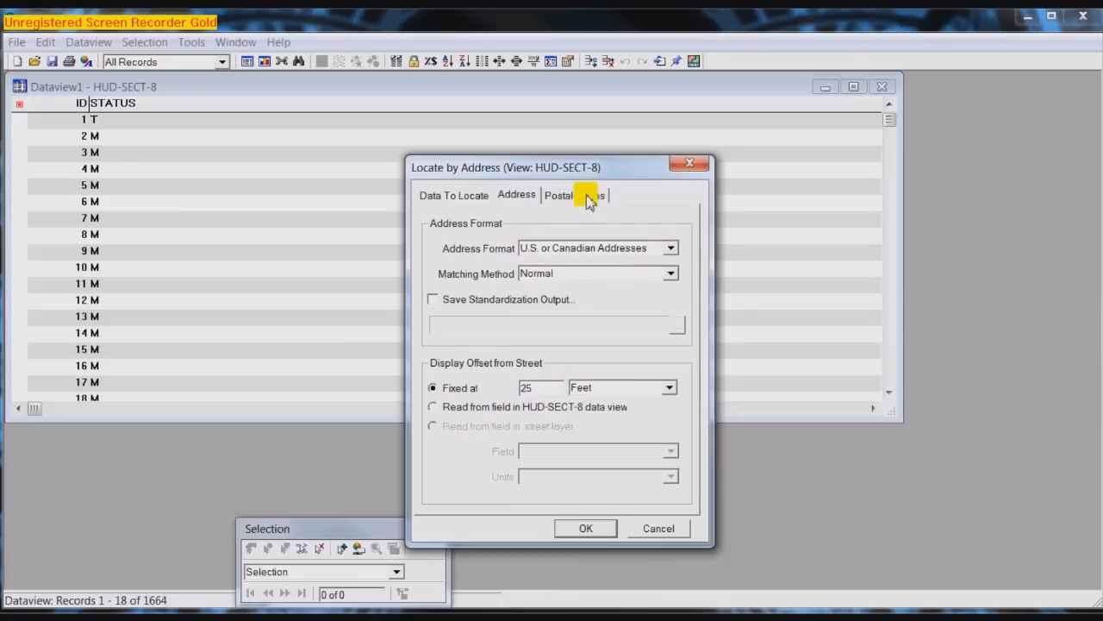
left_click(575, 194)
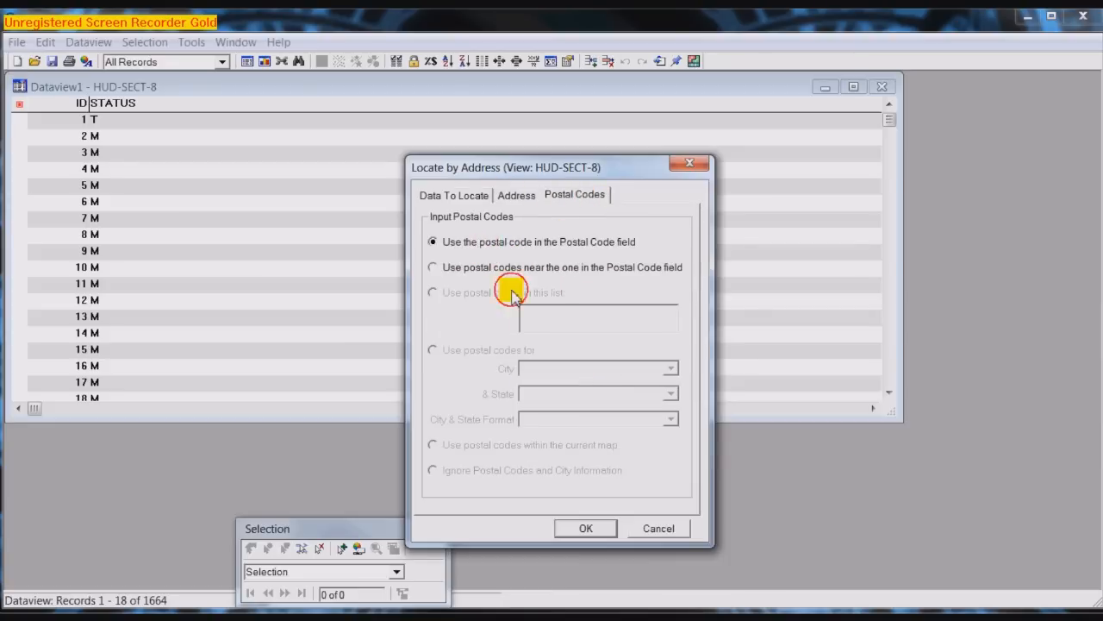
mouse_move(586, 527)
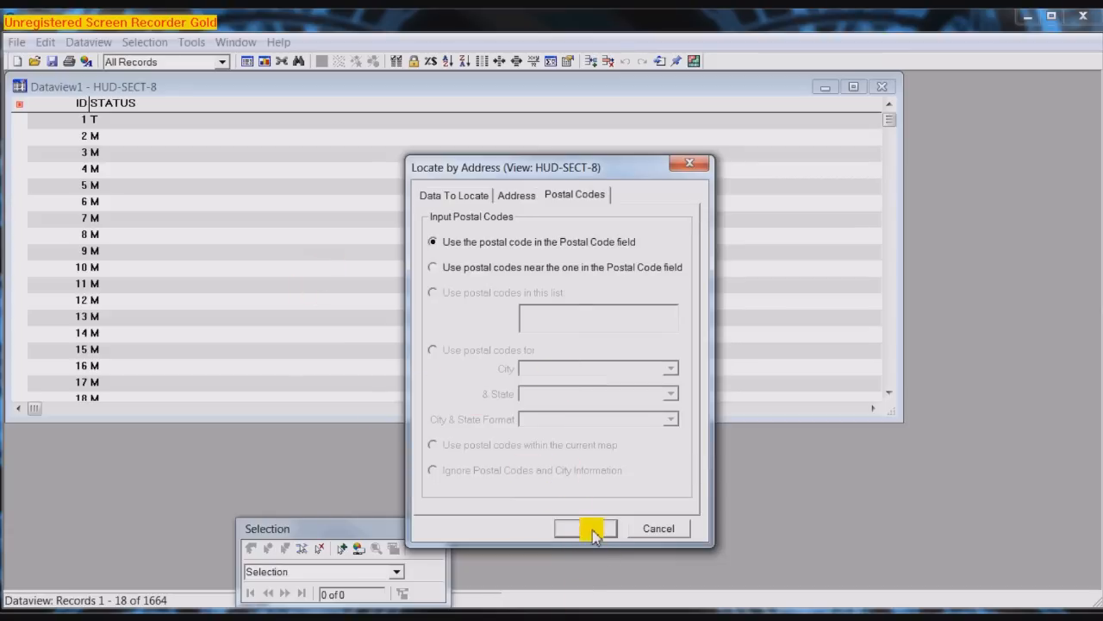
left_click(585, 528)
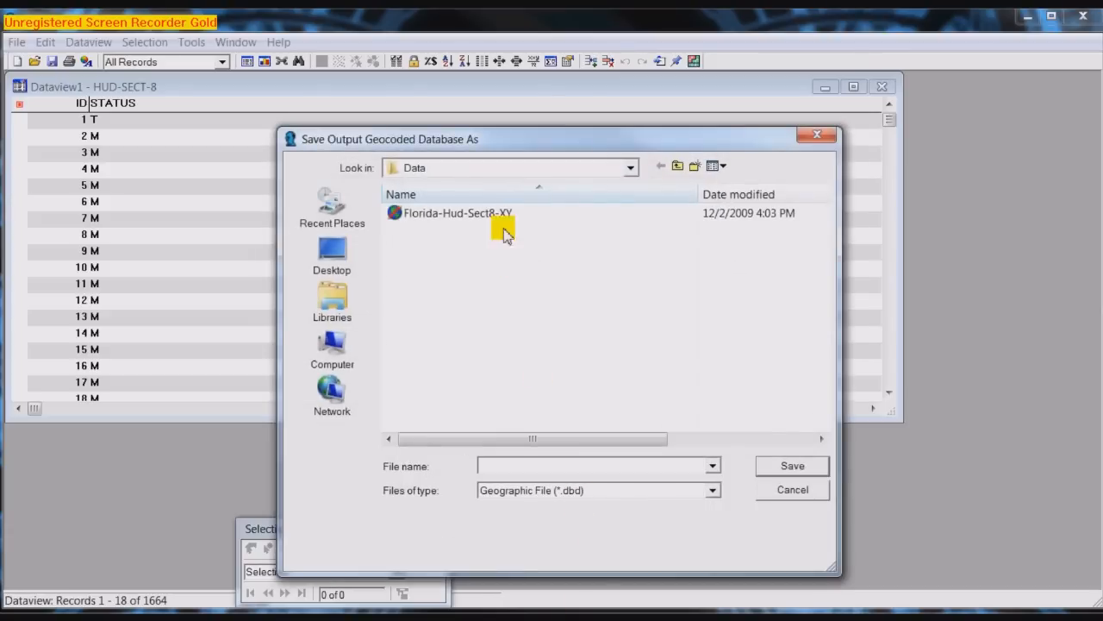
Save the geocoded output as Florida-Hud-Sect8-XY, overwriting the existing file
left_click(458, 213)
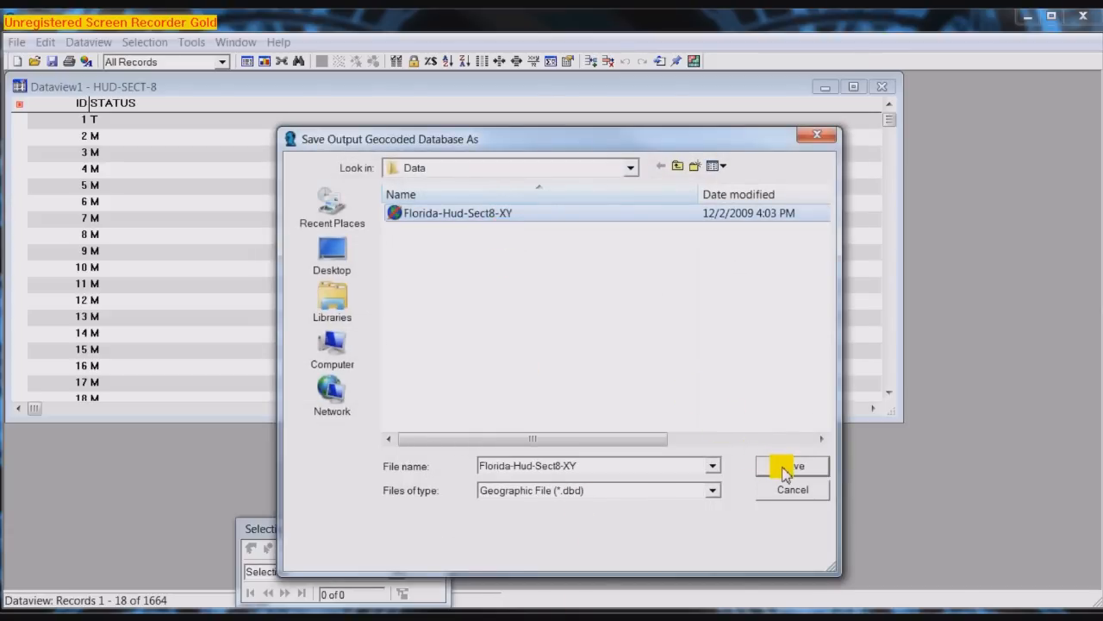
left_click(792, 466)
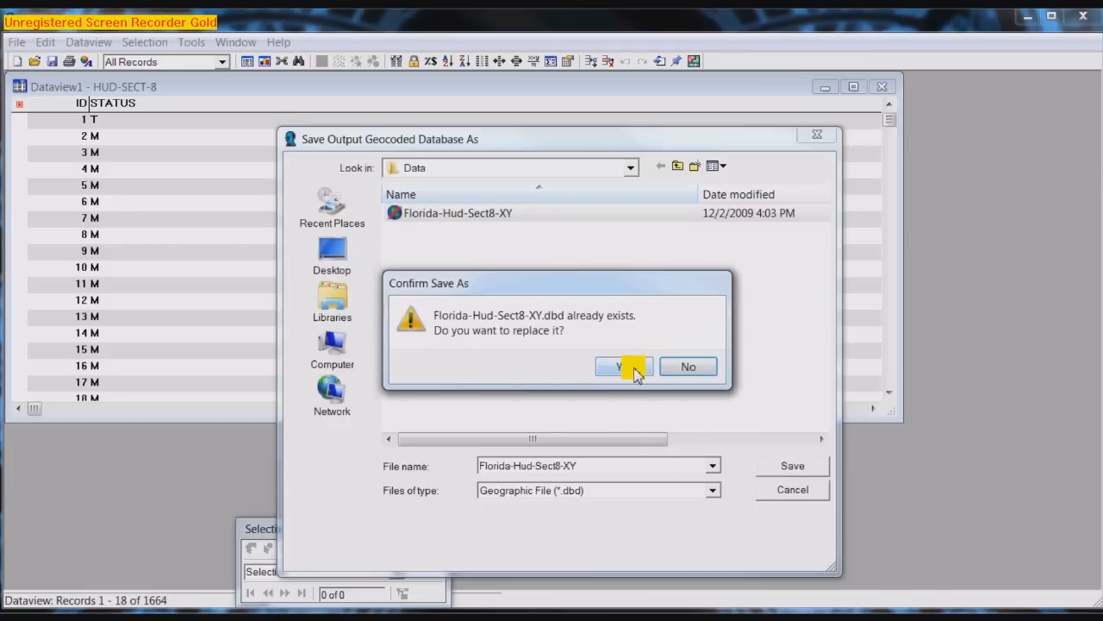
left_click(619, 366)
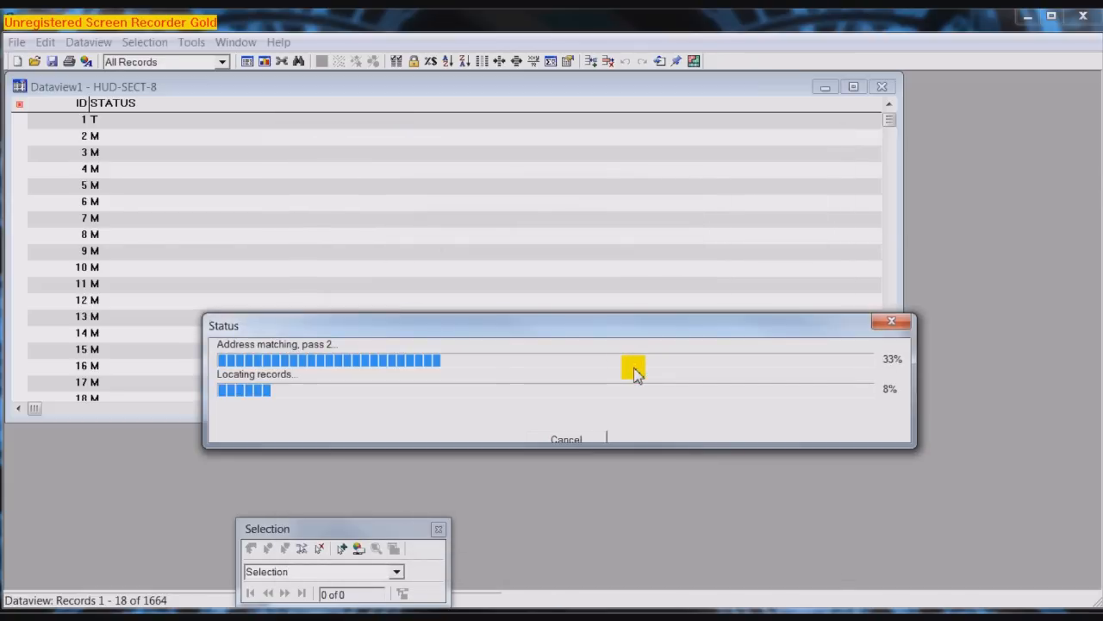
mouse_move(762, 441)
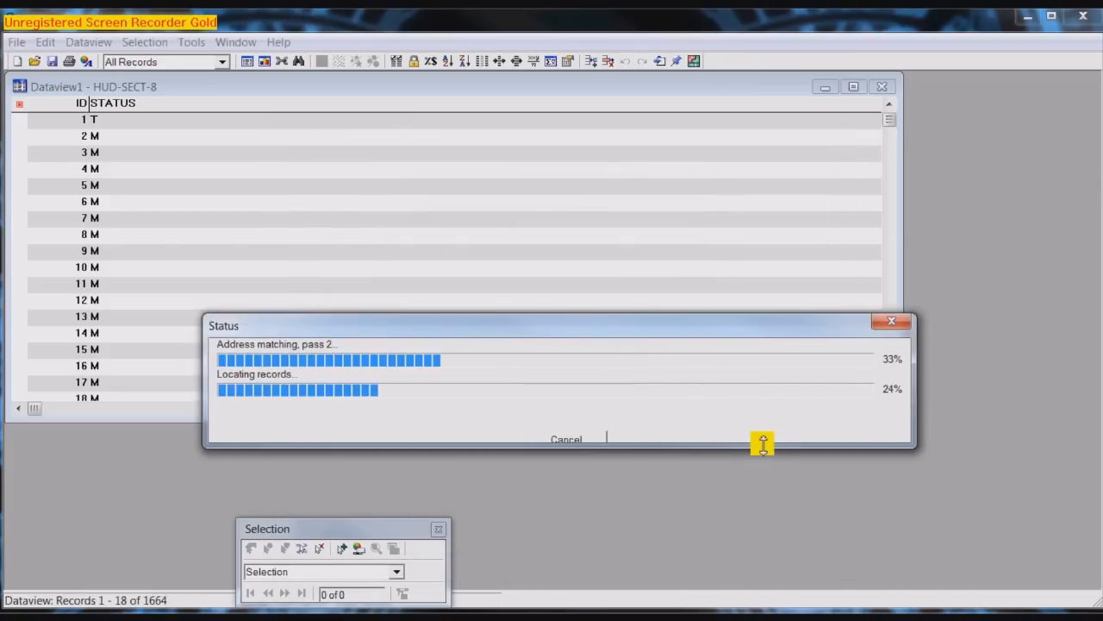